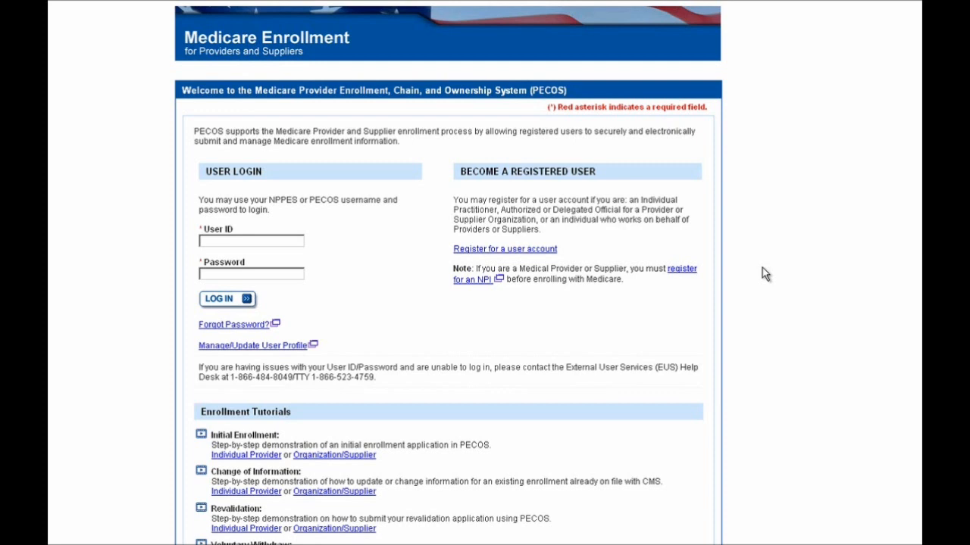
pyautogui.moveTo(261, 333)
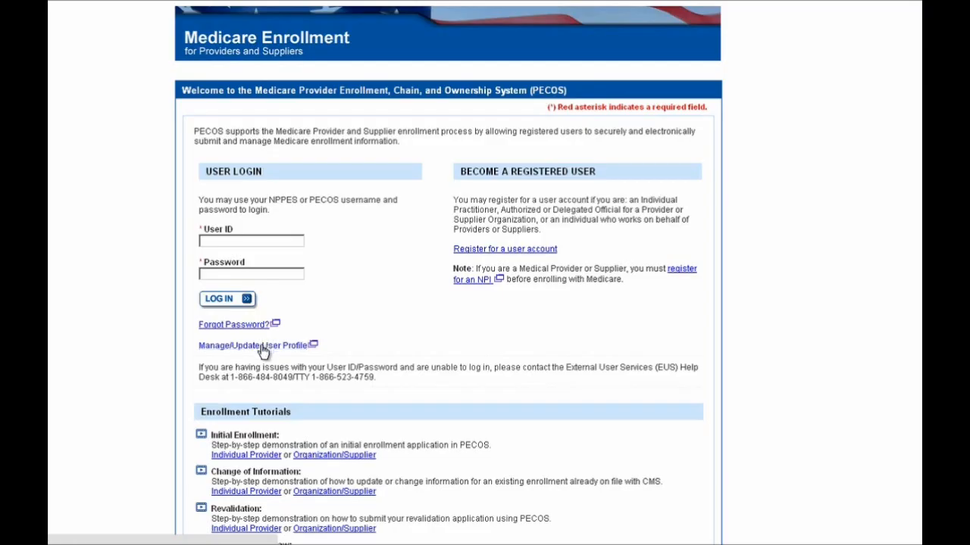
pyautogui.moveTo(265, 353)
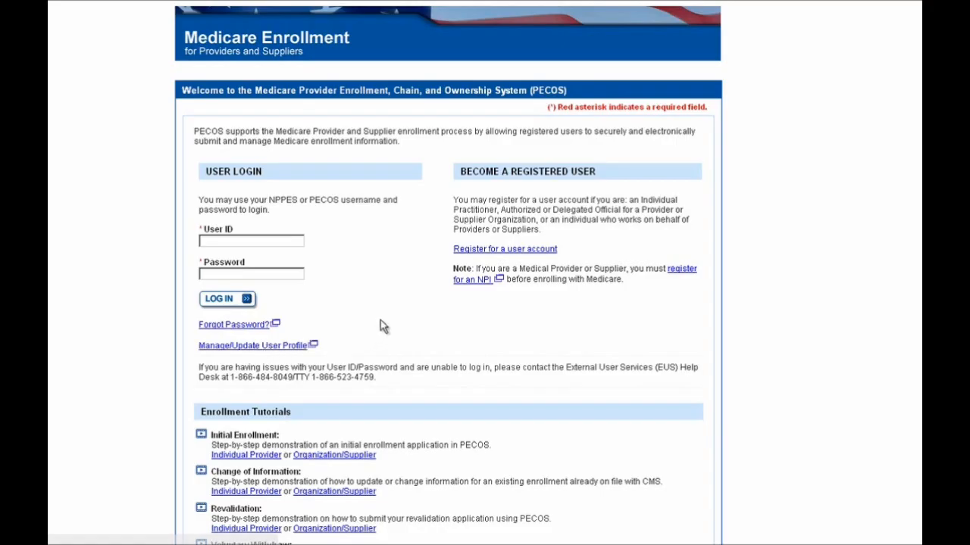
# Log in to PECOS as user 'pecosuser11'.
pyautogui.click(250, 241)
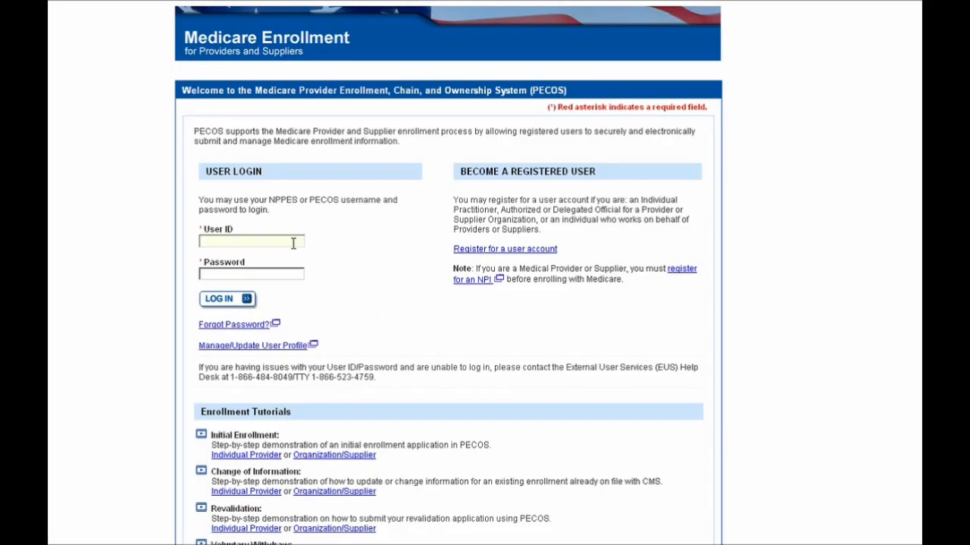
pyautogui.write('pec')
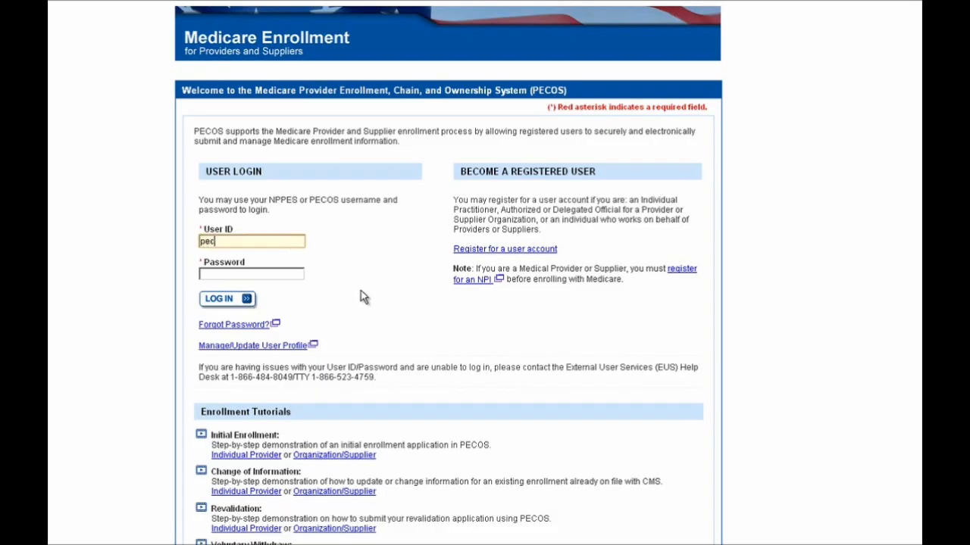
pyautogui.write('cosuser11')
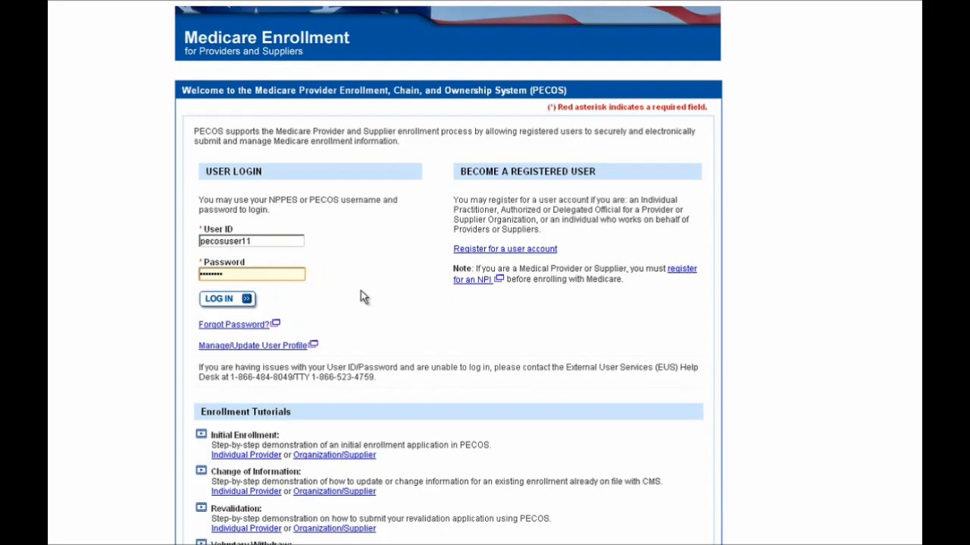
pyautogui.moveTo(238, 306)
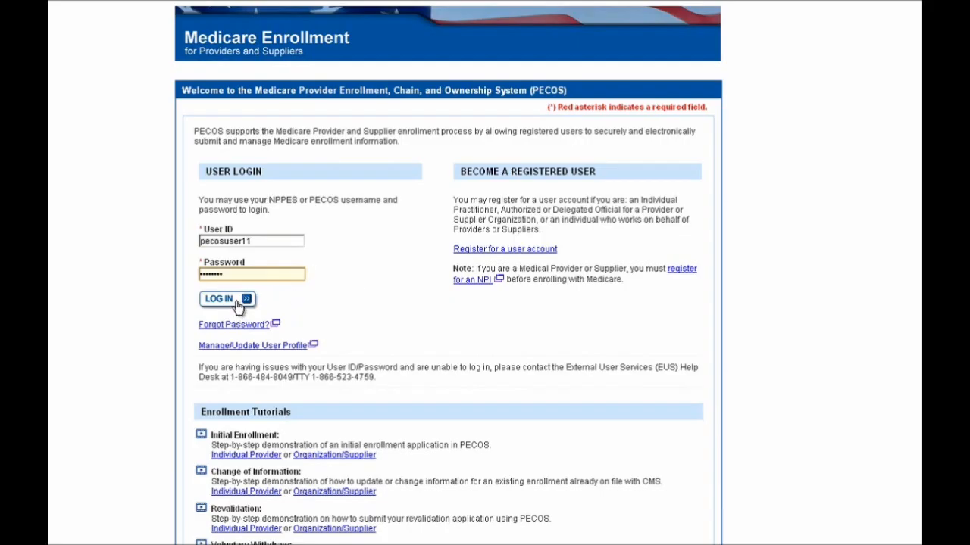
pyautogui.click(223, 299)
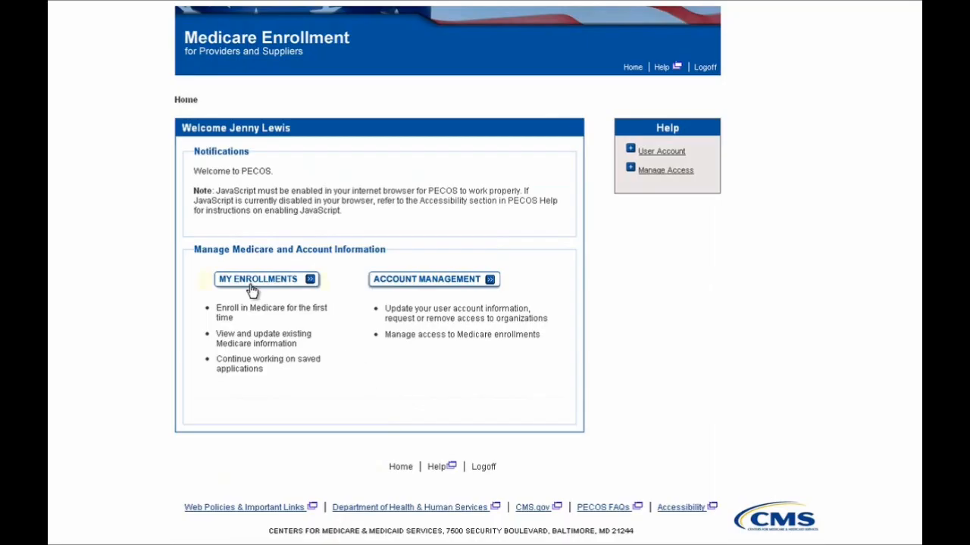
# Go to My Enrollments from the home page.
pyautogui.click(261, 278)
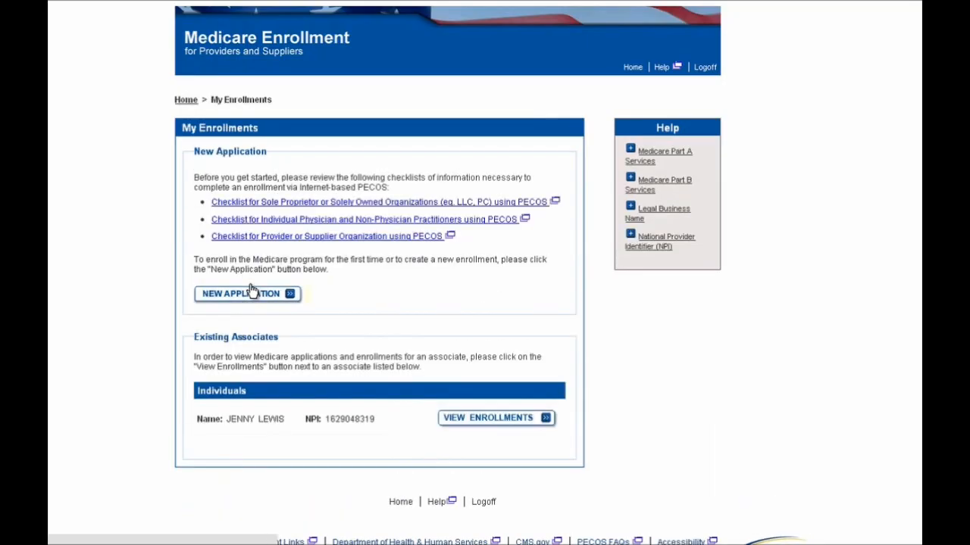
pyautogui.moveTo(317, 296)
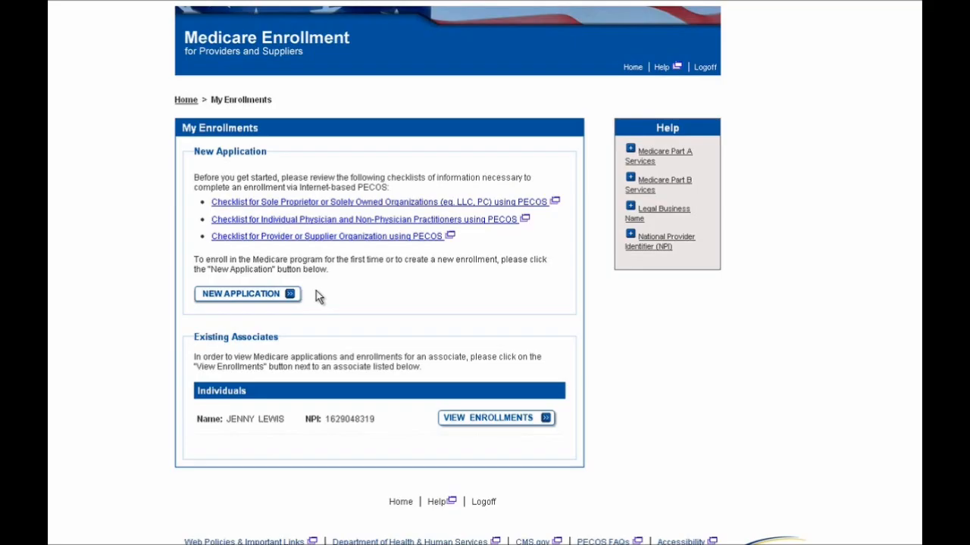
pyautogui.moveTo(463, 424)
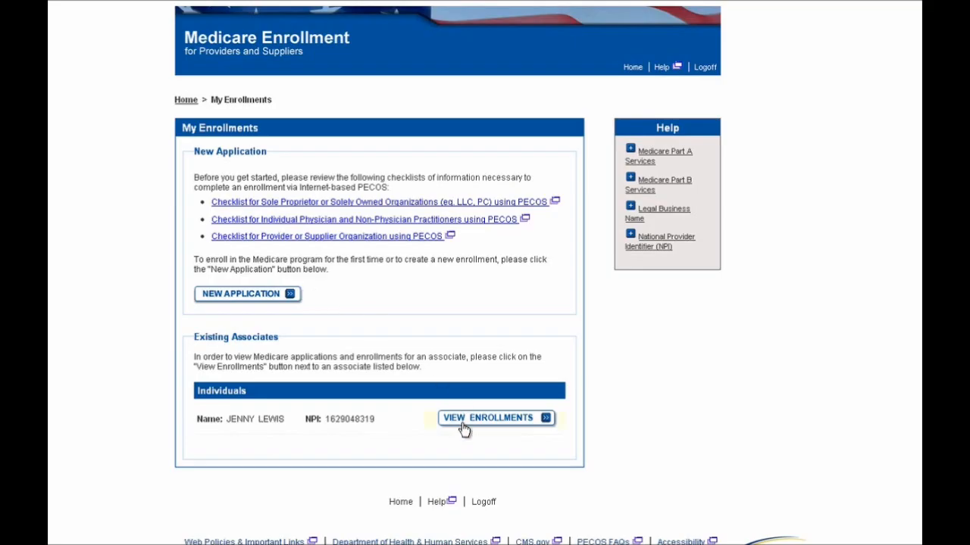
pyautogui.moveTo(468, 427)
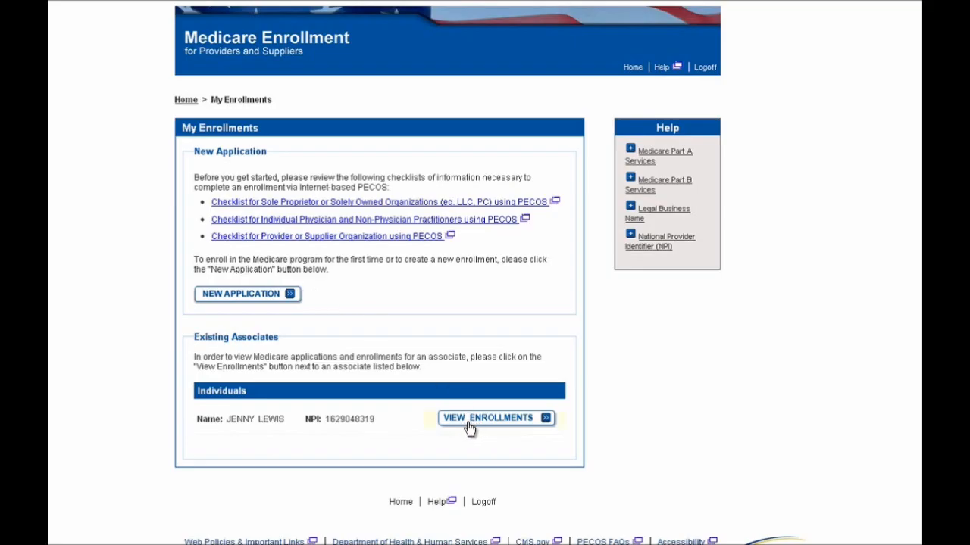
# View the individual's enrollments, scrolling to the approved Georgia internal medicine enrollment.
pyautogui.click(496, 418)
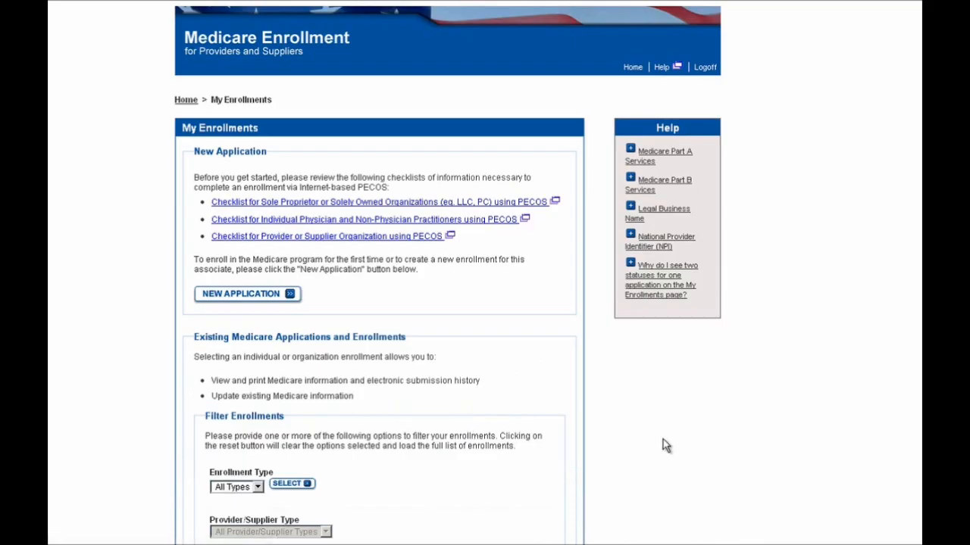
pyautogui.scroll(-3)
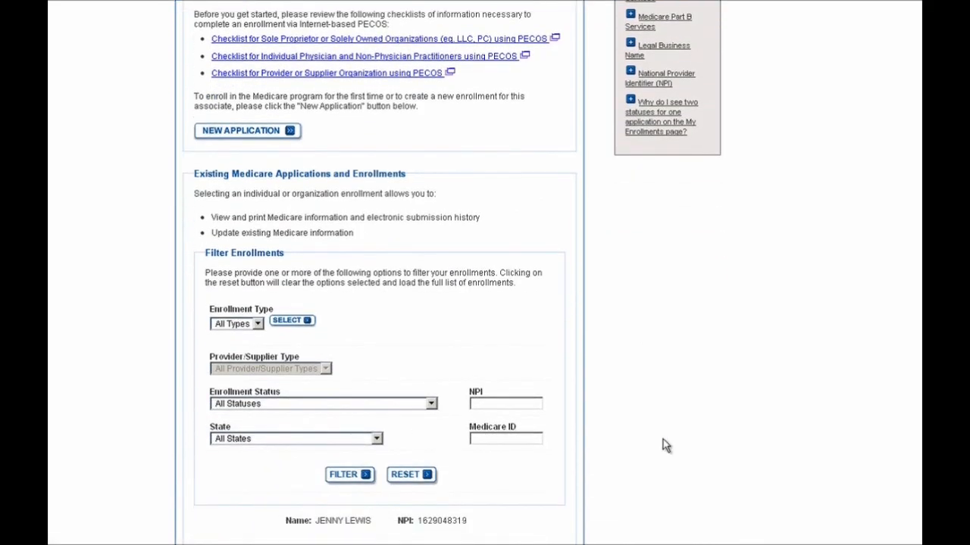
pyautogui.scroll(-3)
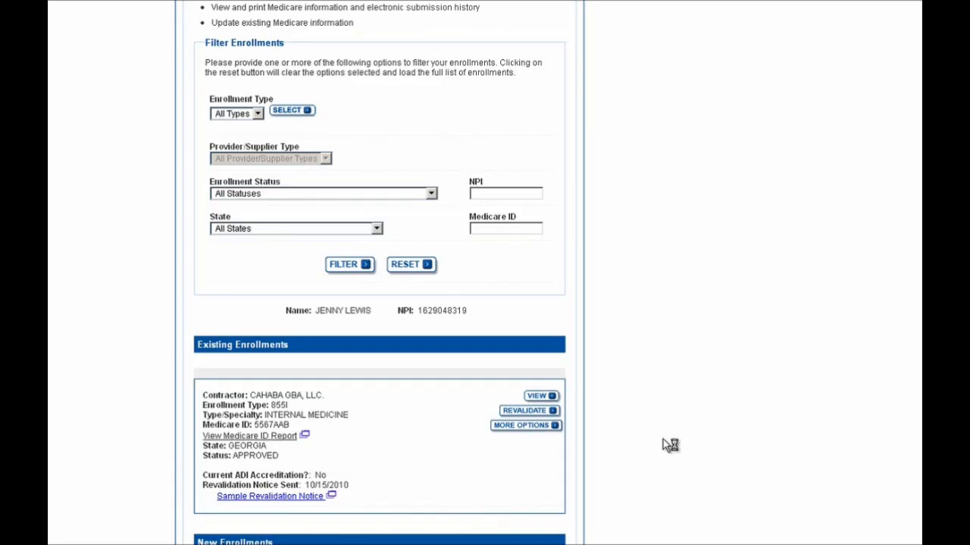
pyautogui.moveTo(666, 445)
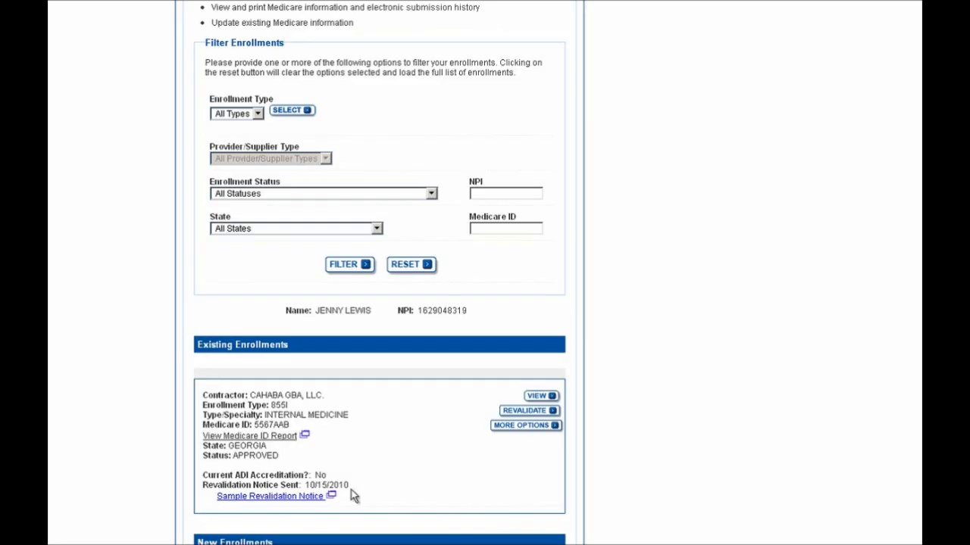
pyautogui.moveTo(362, 497)
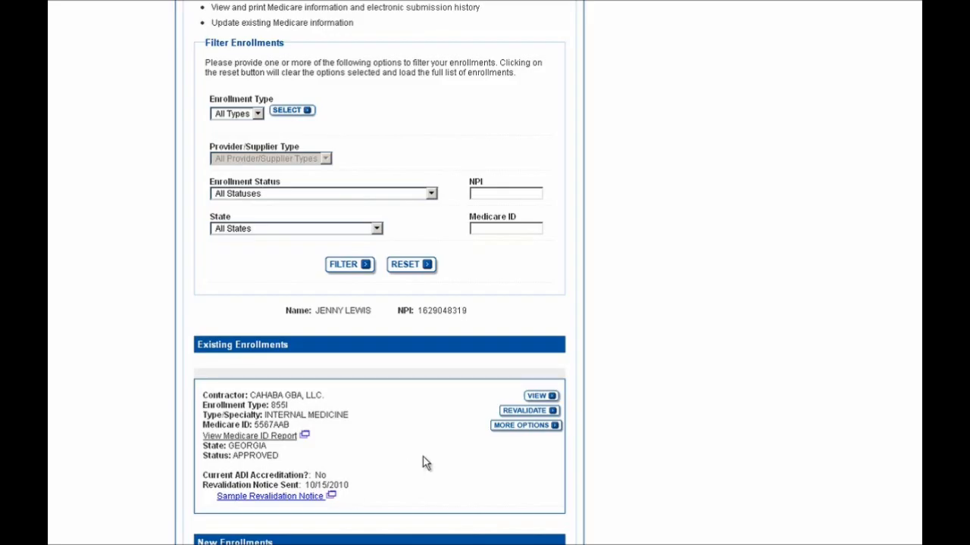
pyautogui.moveTo(522, 413)
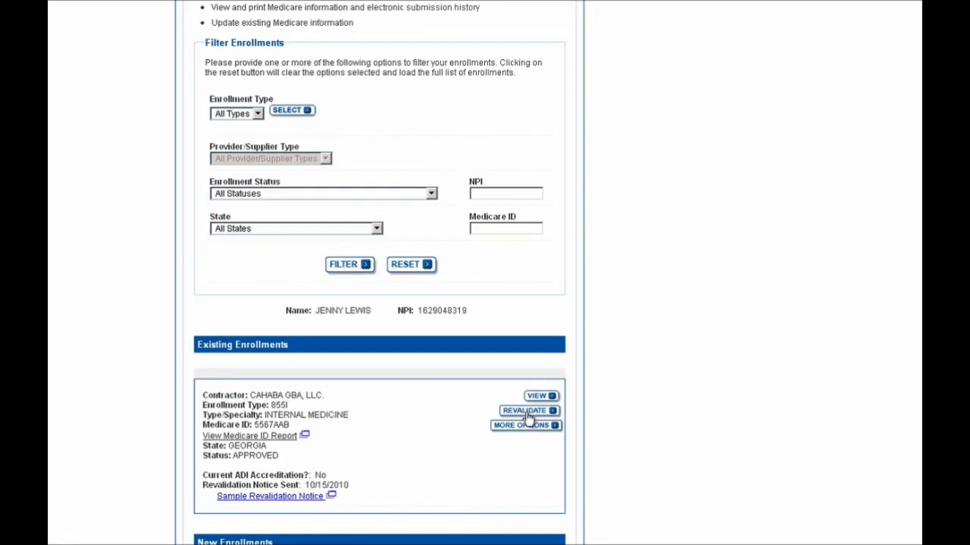
# Revalidate the Georgia internal medicine enrollment and review the application reason page.
pyautogui.click(523, 410)
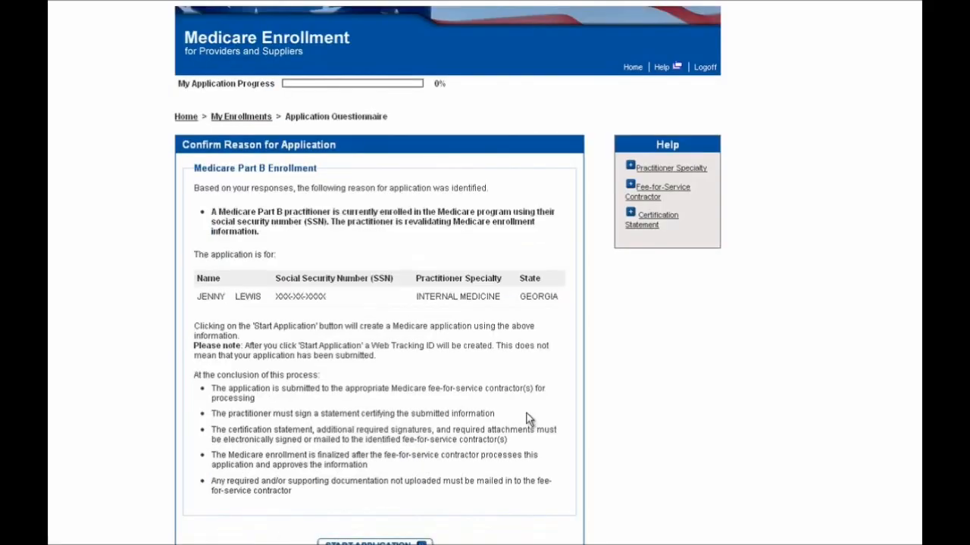
pyautogui.moveTo(518, 418)
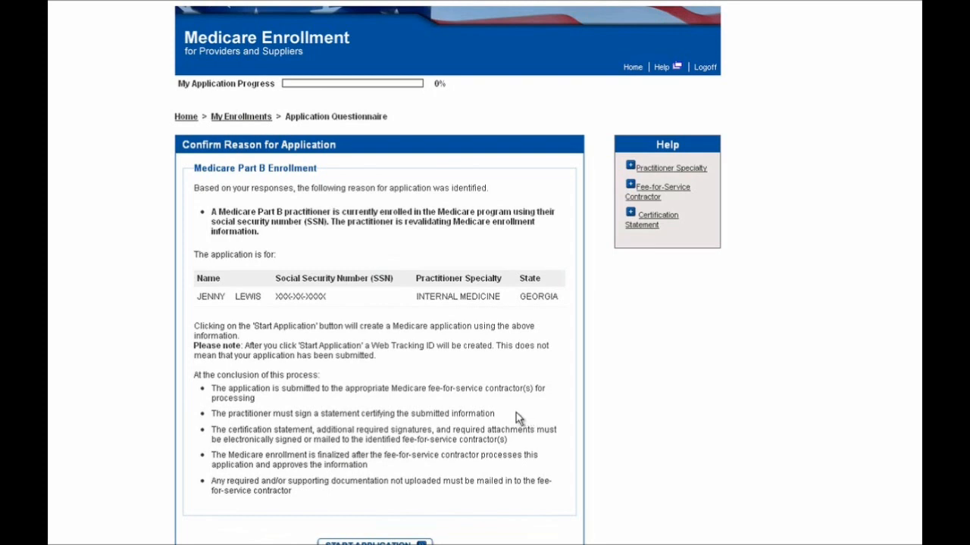
pyautogui.moveTo(592, 281)
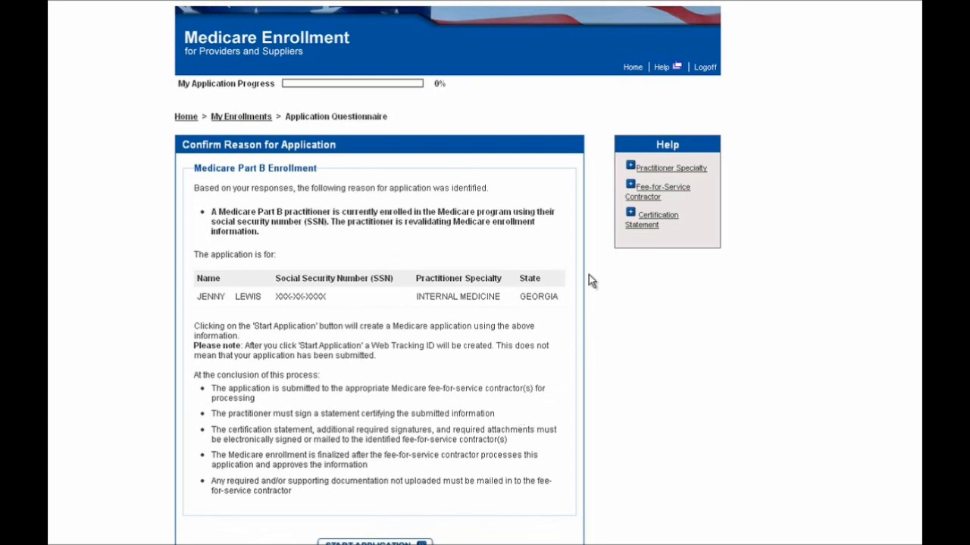
pyautogui.moveTo(485, 241)
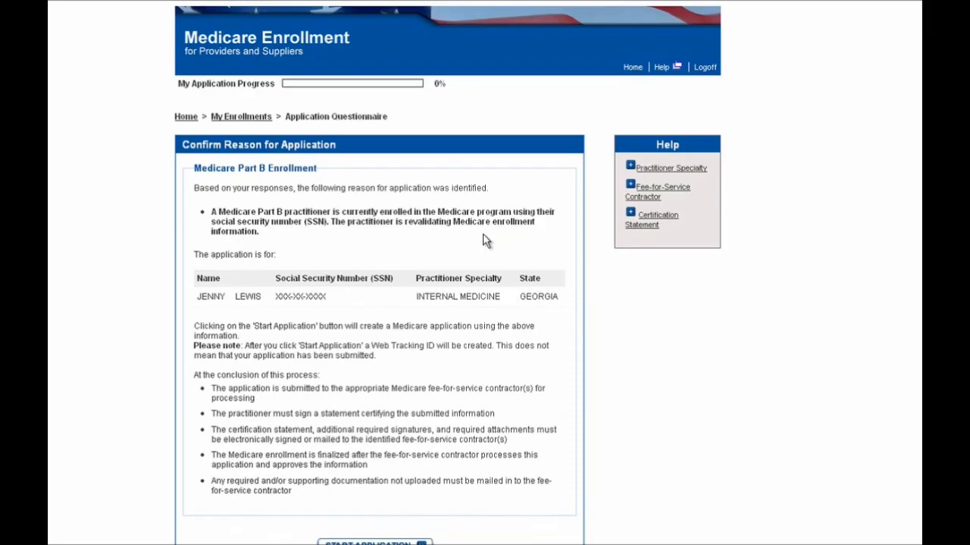
pyautogui.moveTo(442, 236)
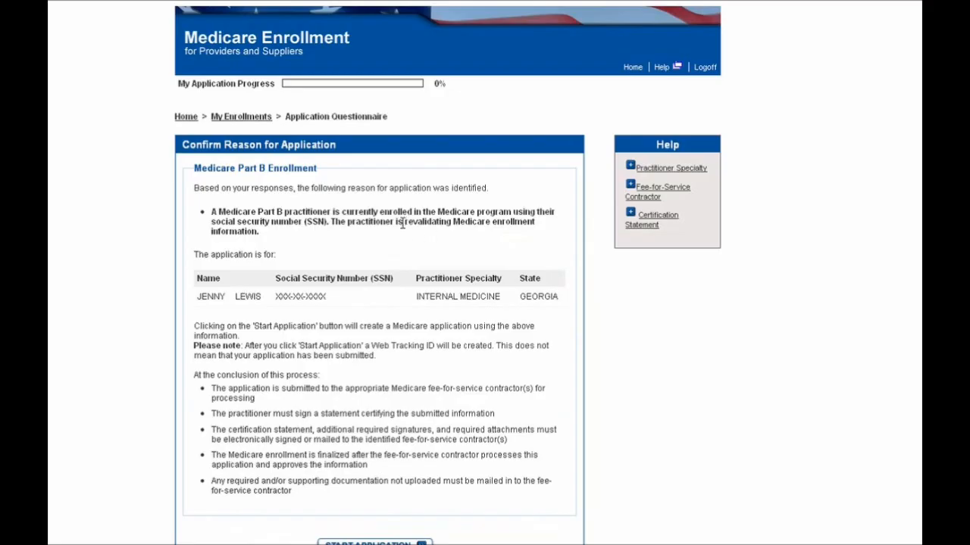
pyautogui.scroll(-3)
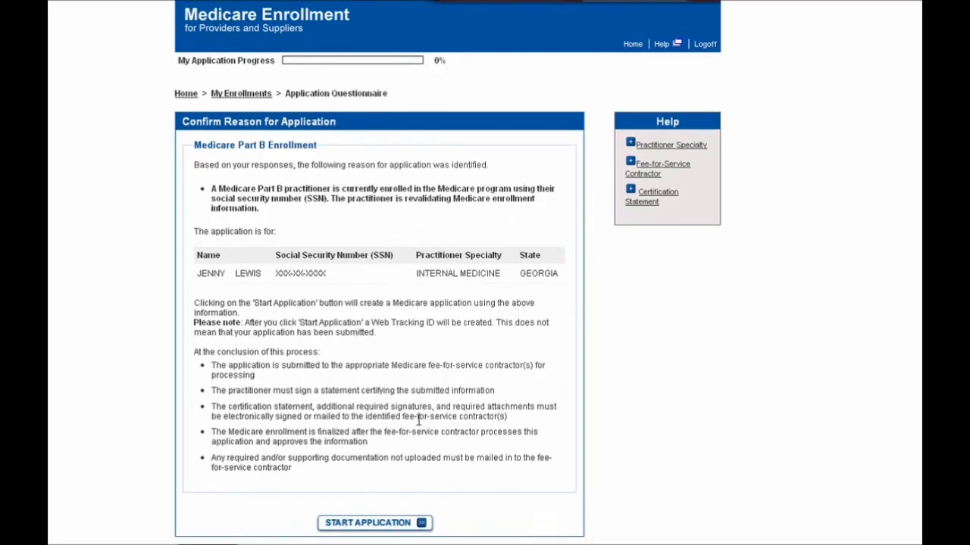
pyautogui.moveTo(371, 523)
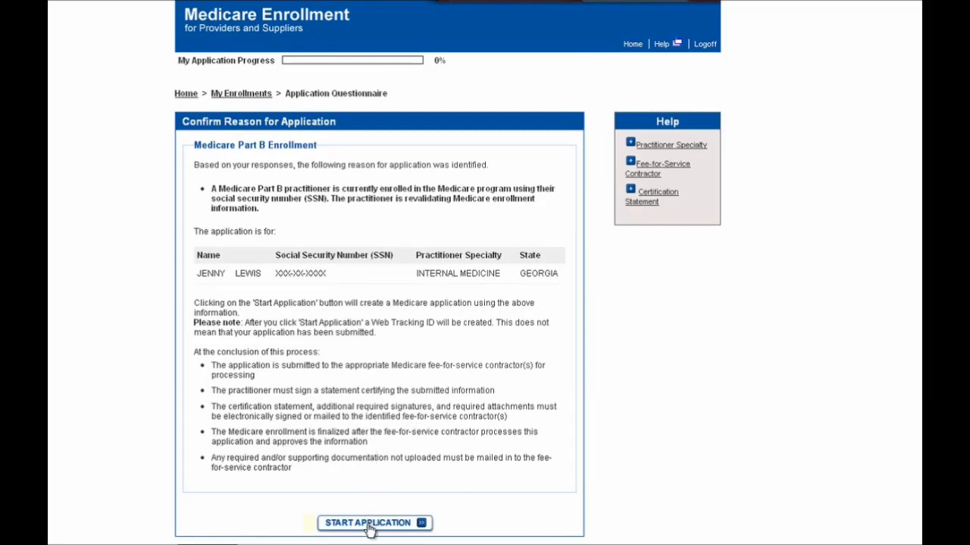
pyautogui.click(369, 522)
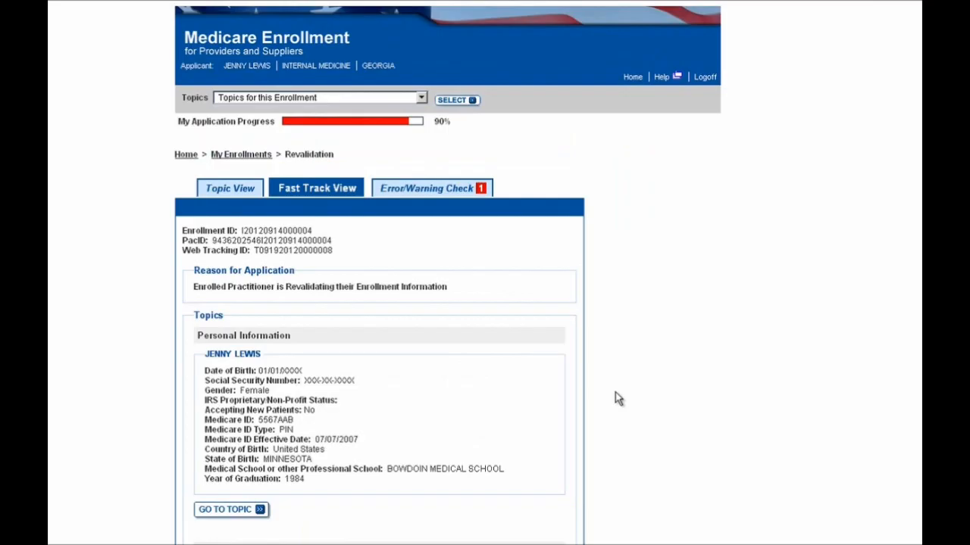
pyautogui.moveTo(505, 261)
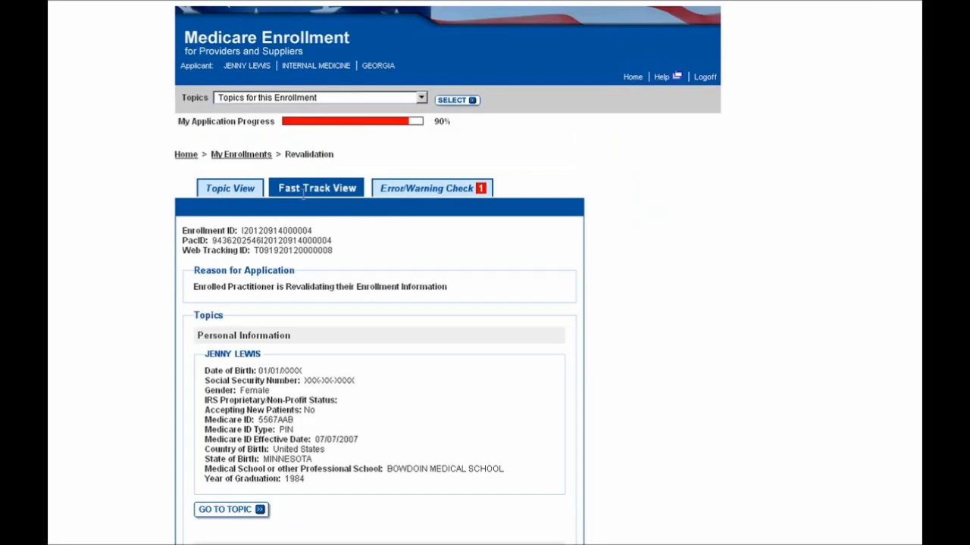
pyautogui.moveTo(267, 199)
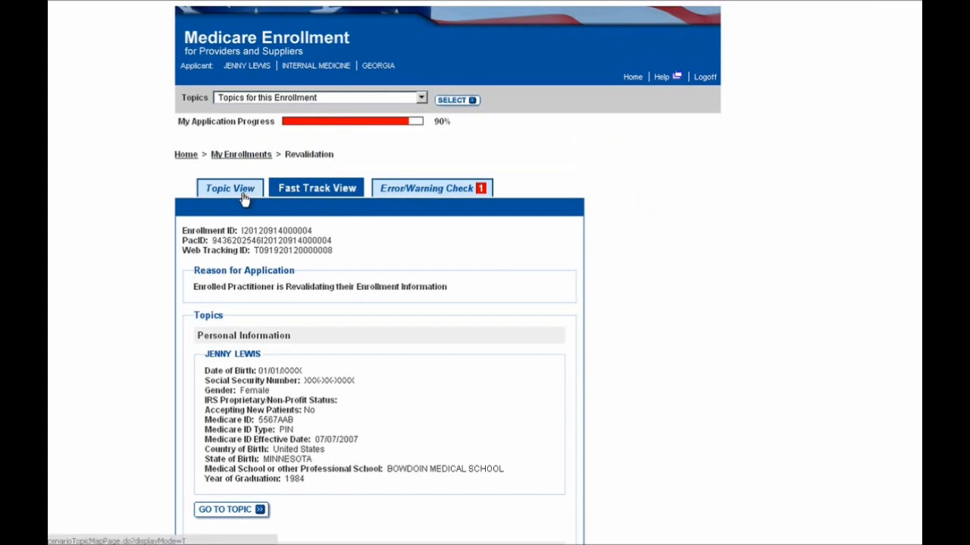
pyautogui.moveTo(246, 199)
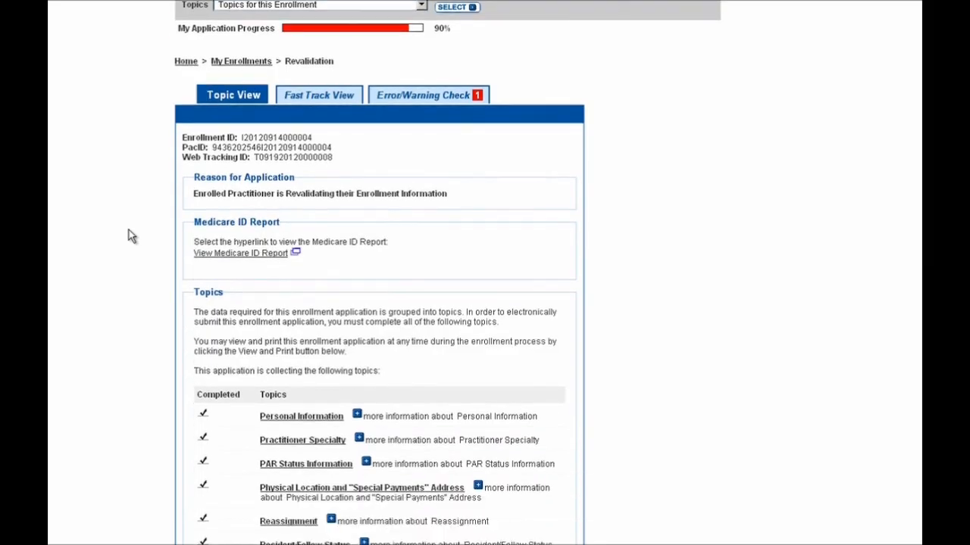
# Scroll down the Topic View to the Topics table with completion checkmarks.
pyautogui.scroll(-3)
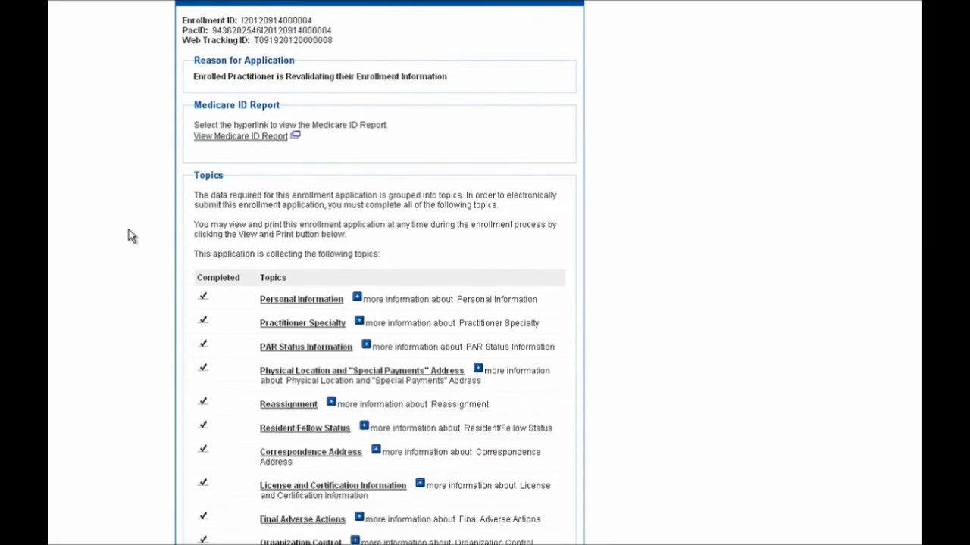
pyautogui.scroll(-3)
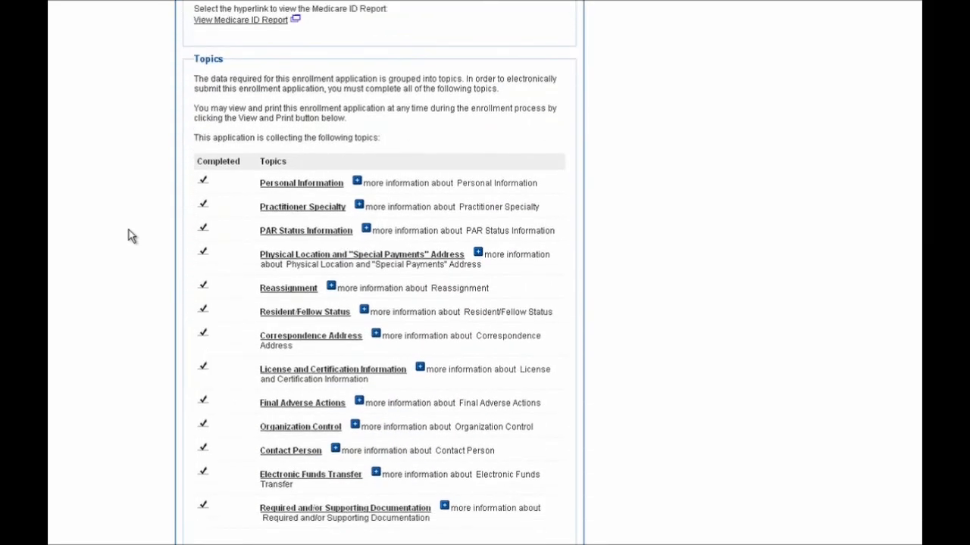
pyautogui.moveTo(214, 210)
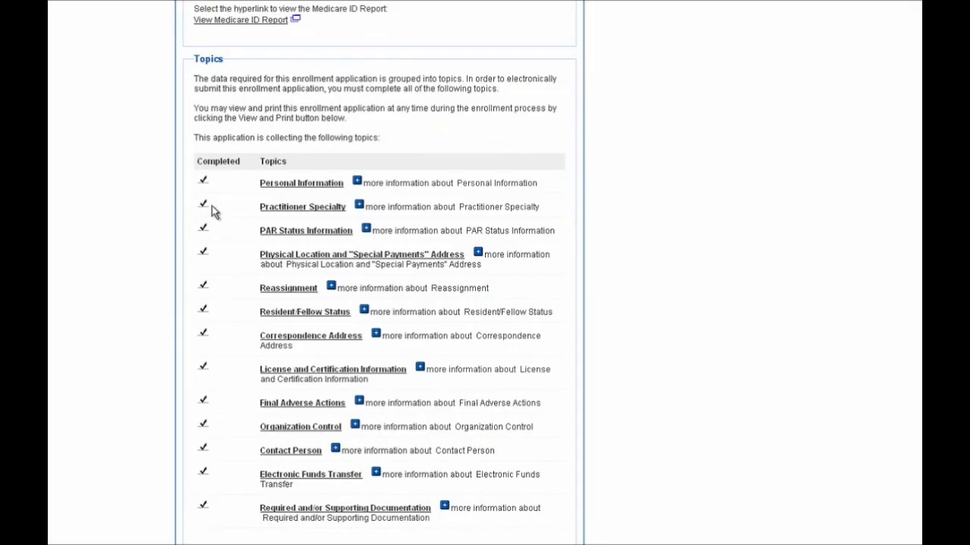
pyautogui.moveTo(220, 301)
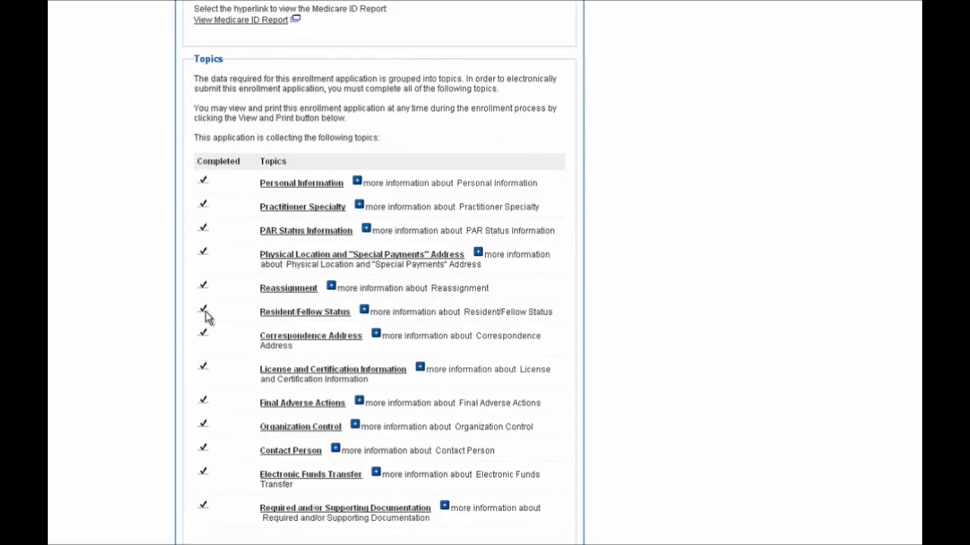
pyautogui.moveTo(241, 314)
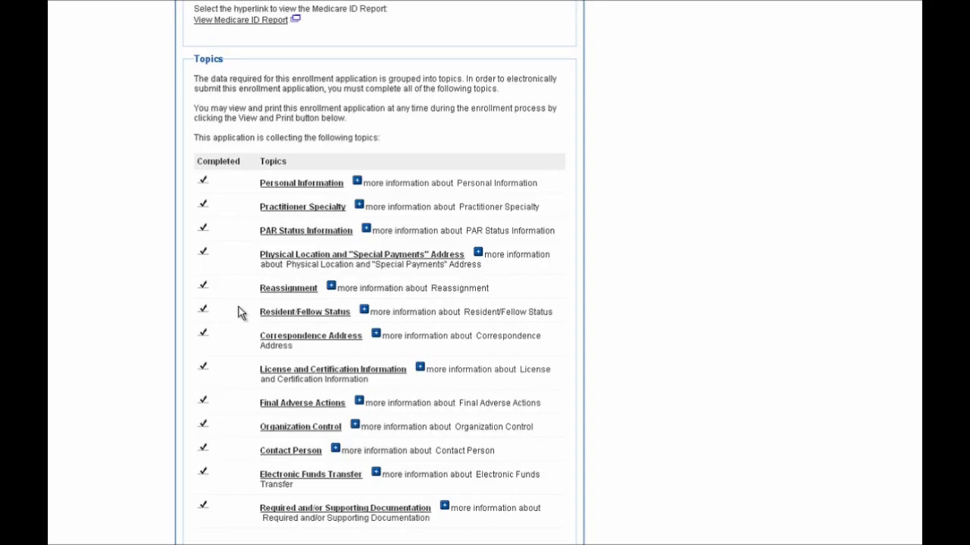
pyautogui.scroll(-3)
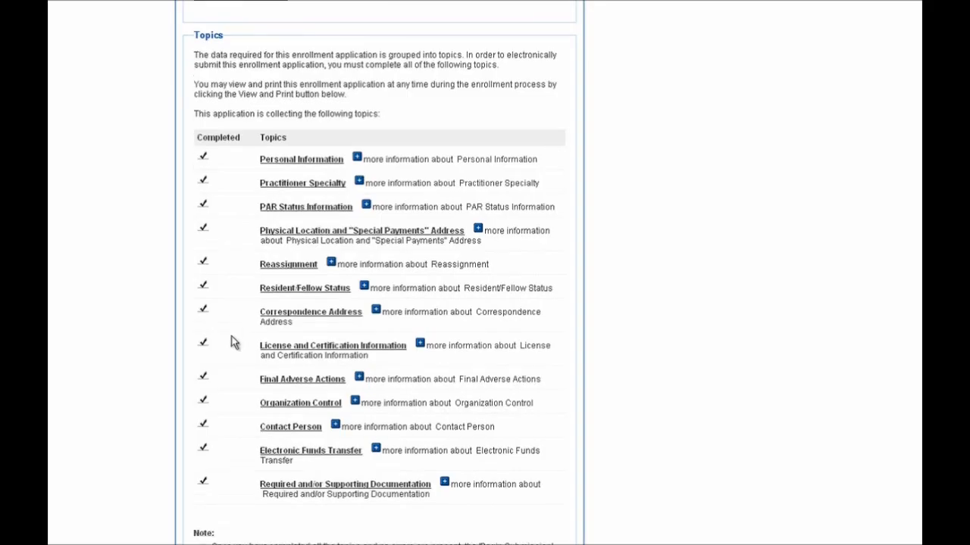
pyautogui.moveTo(269, 430)
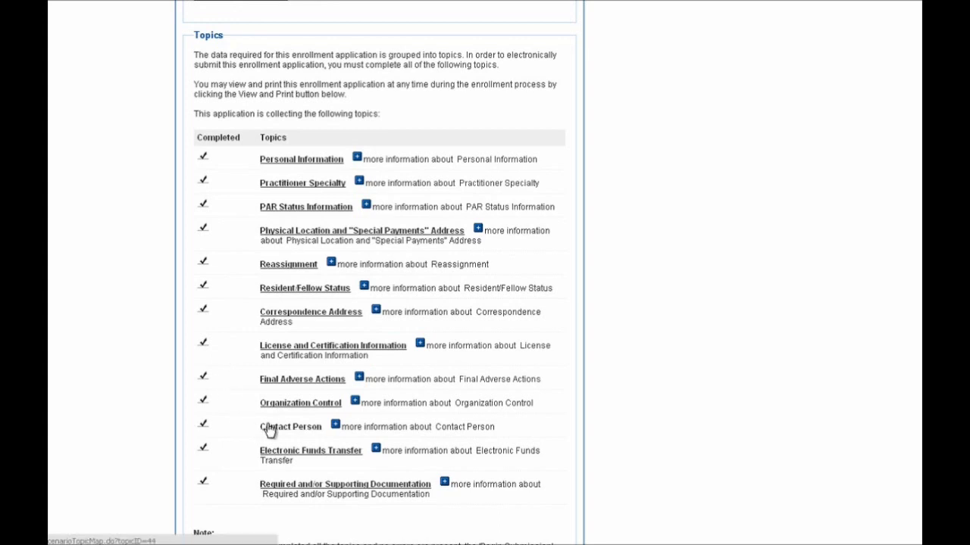
pyautogui.click(290, 426)
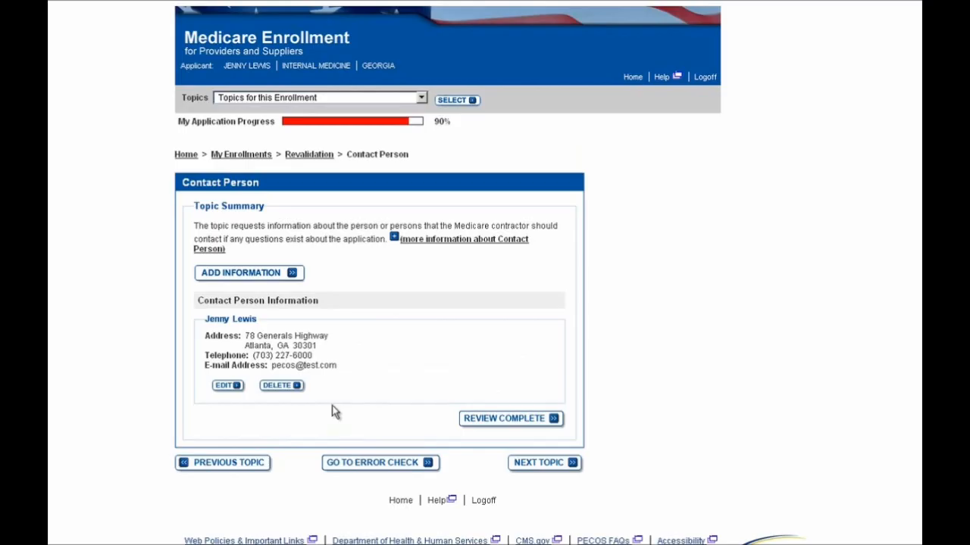
pyautogui.moveTo(271, 392)
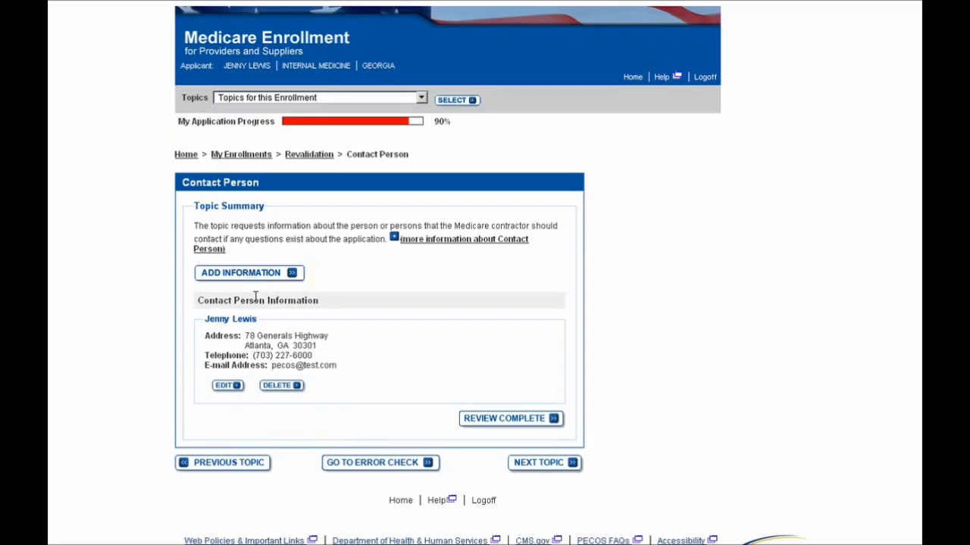
pyautogui.moveTo(379, 356)
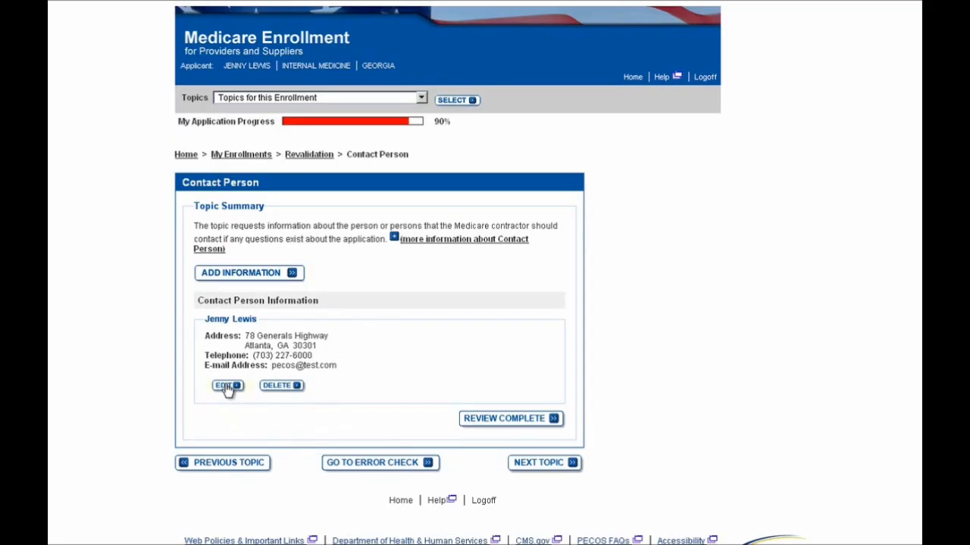
pyautogui.click(223, 385)
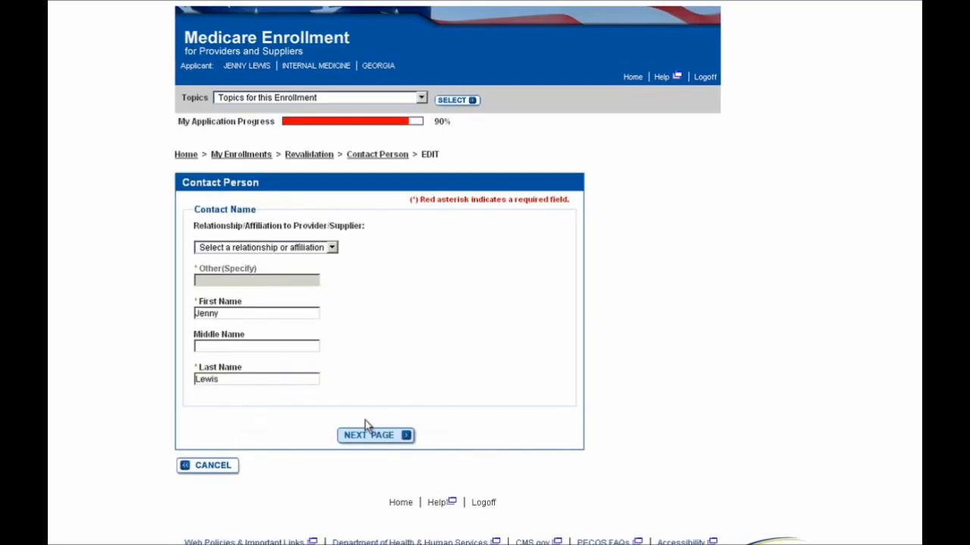
pyautogui.click(374, 435)
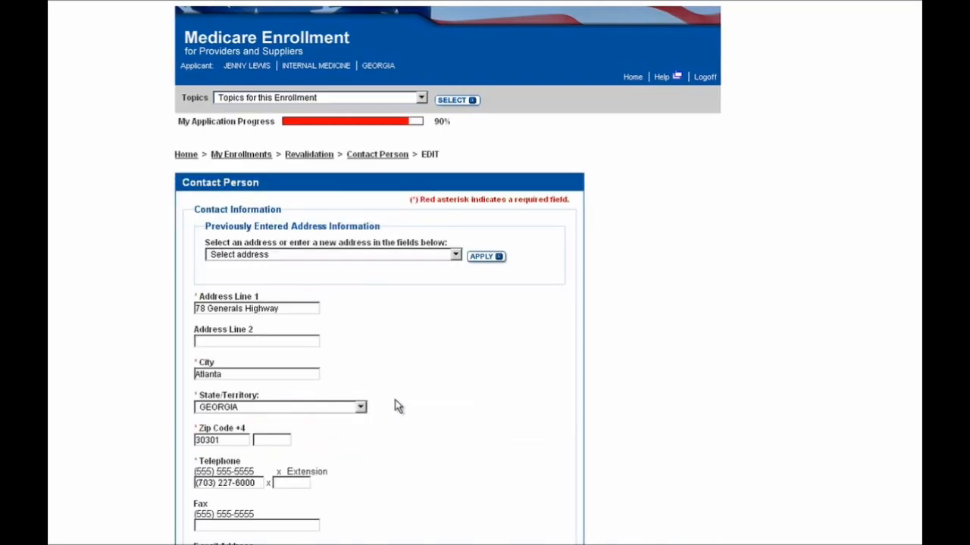
pyautogui.scroll(-3)
pyautogui.write('3')
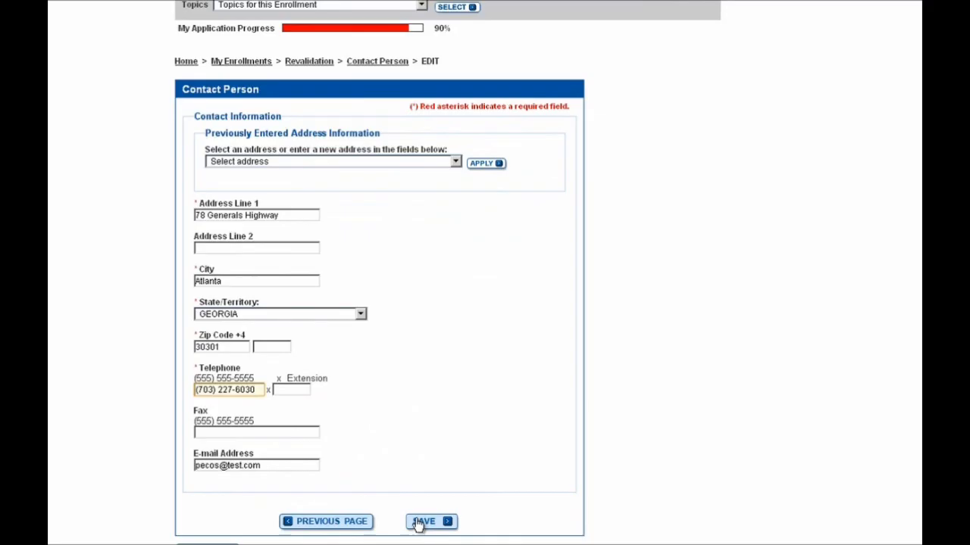
# Save the new contact telephone and mark the Contact Person topic review complete.
pyautogui.click(430, 522)
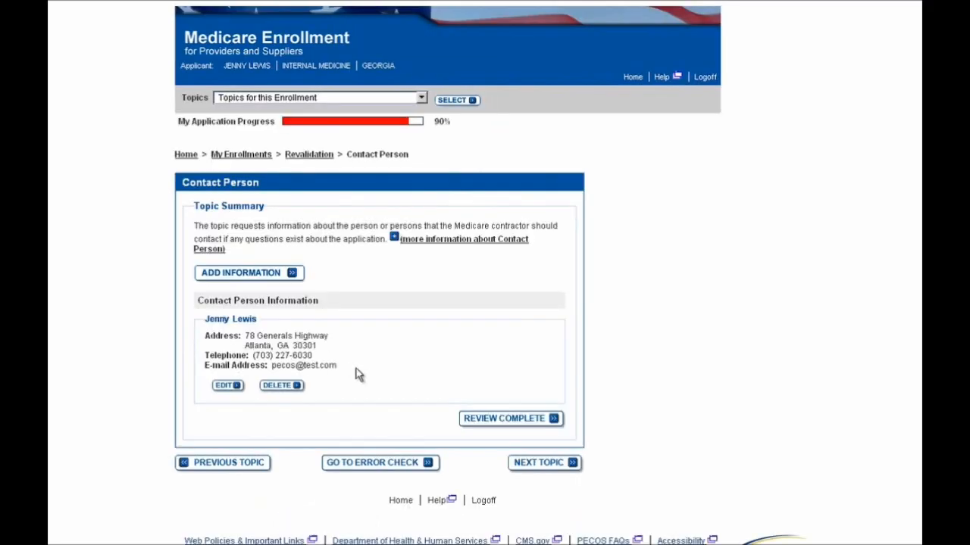
pyautogui.moveTo(470, 424)
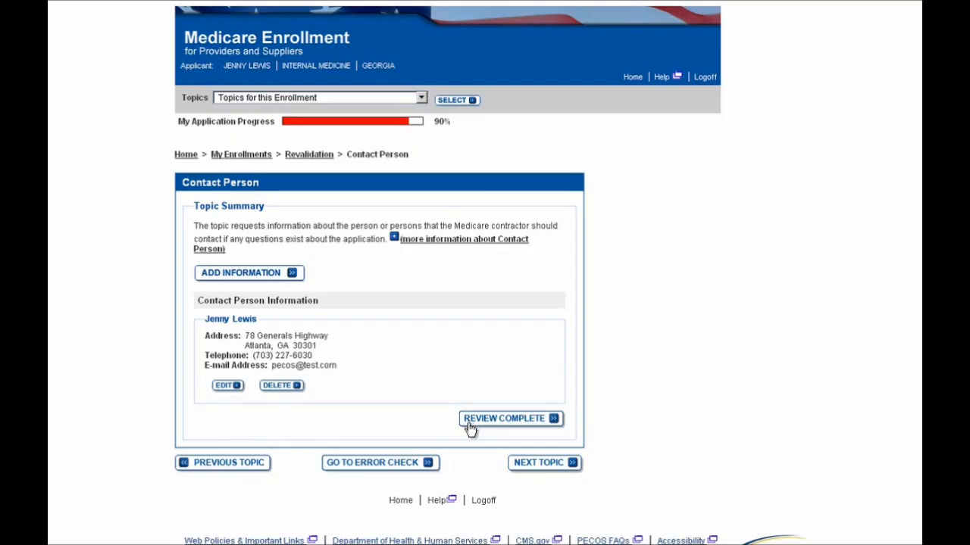
pyautogui.click(504, 419)
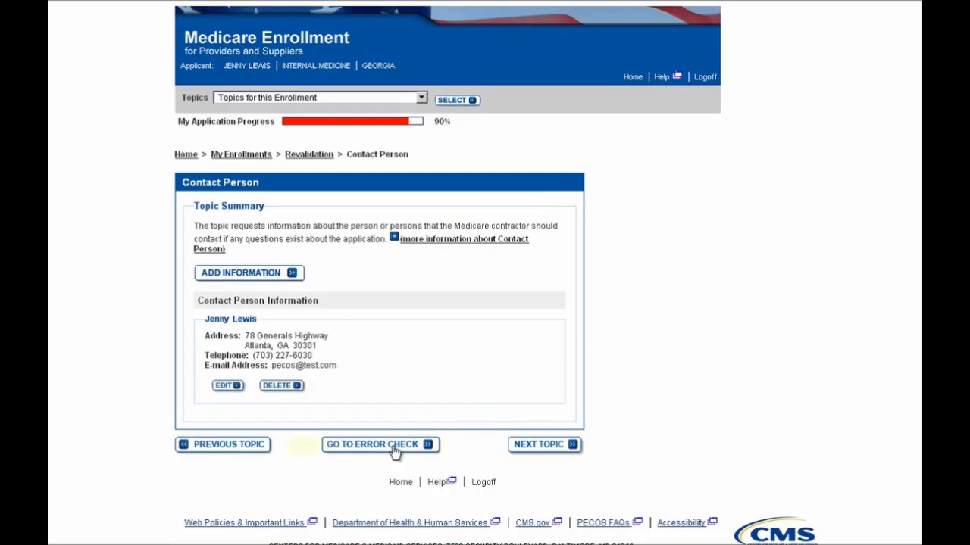
# Run the error check, confirming no errors or warnings.
pyautogui.click(379, 445)
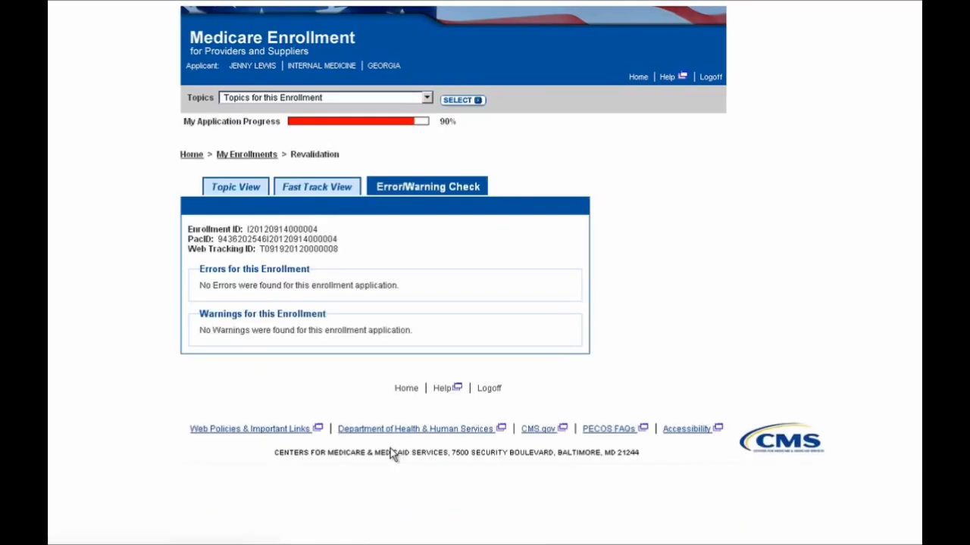
pyautogui.moveTo(334, 375)
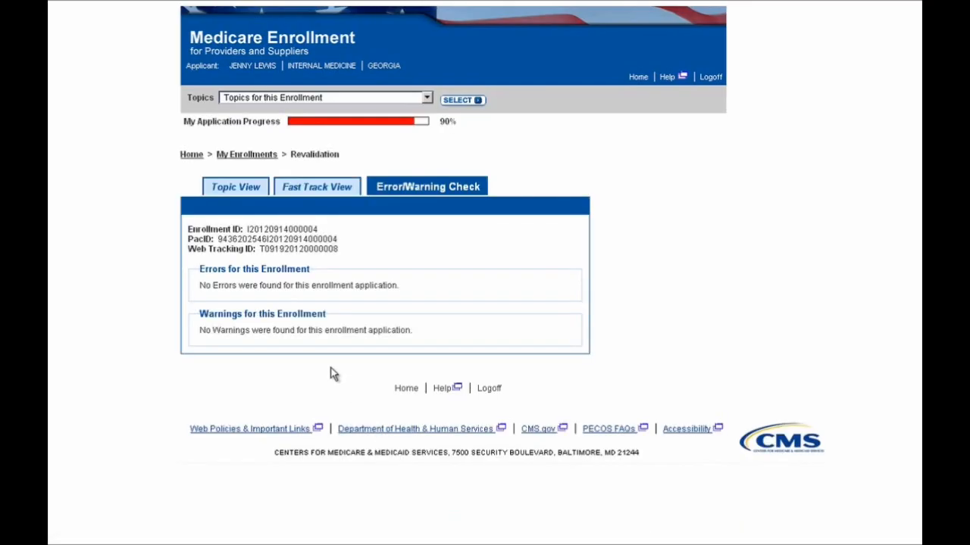
pyautogui.moveTo(355, 329)
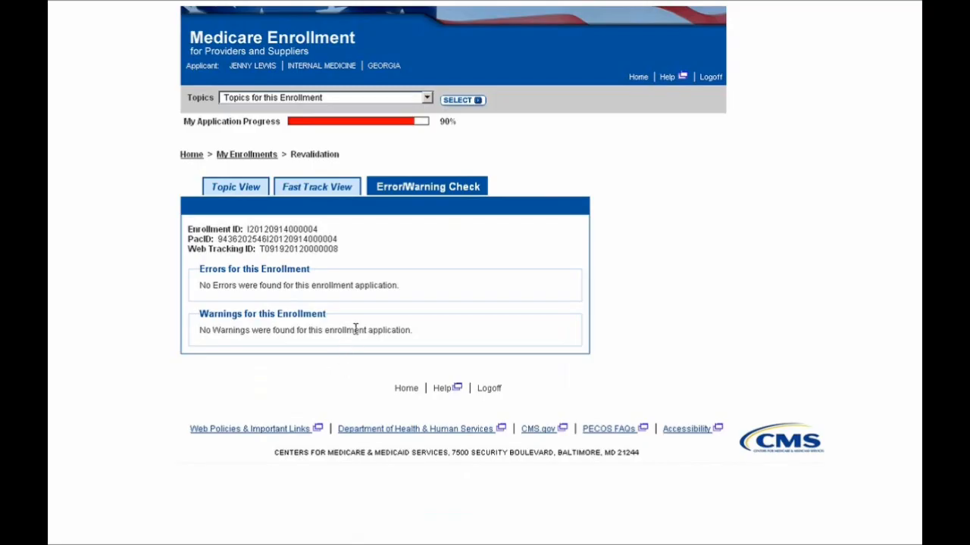
pyautogui.moveTo(235, 186)
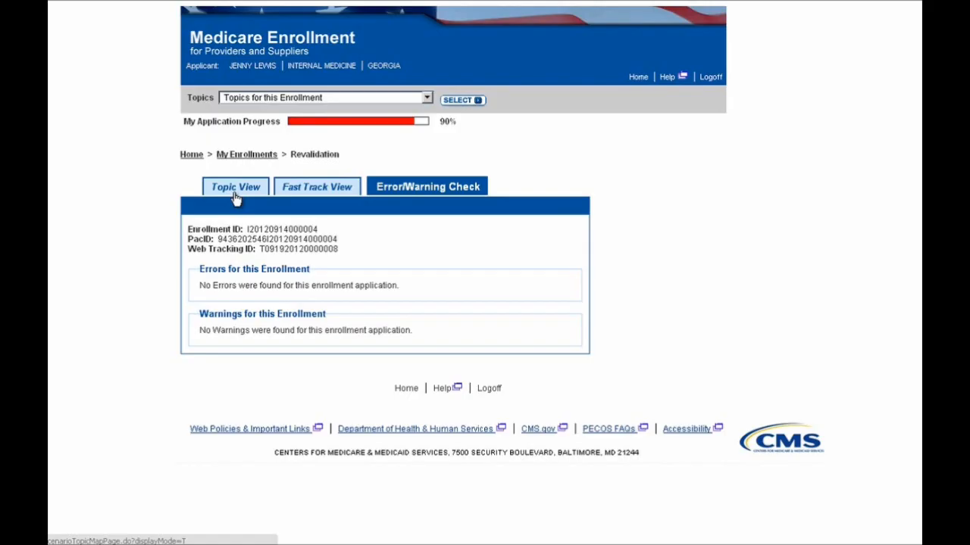
pyautogui.click(235, 186)
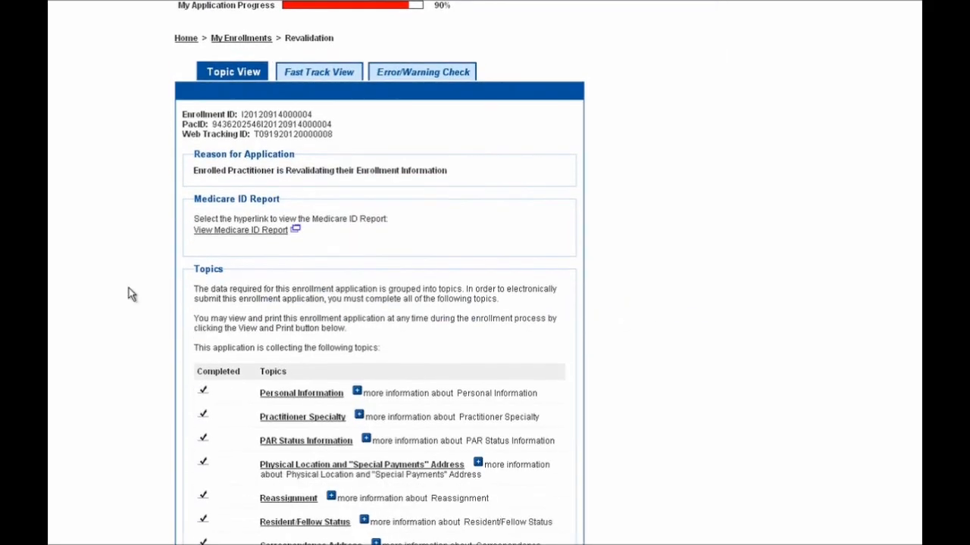
pyautogui.scroll(-3)
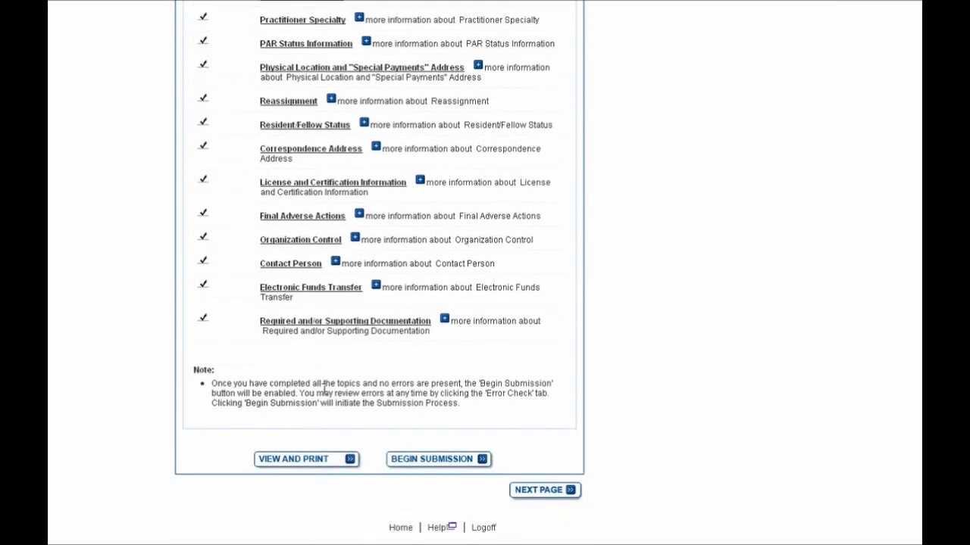
pyautogui.moveTo(413, 466)
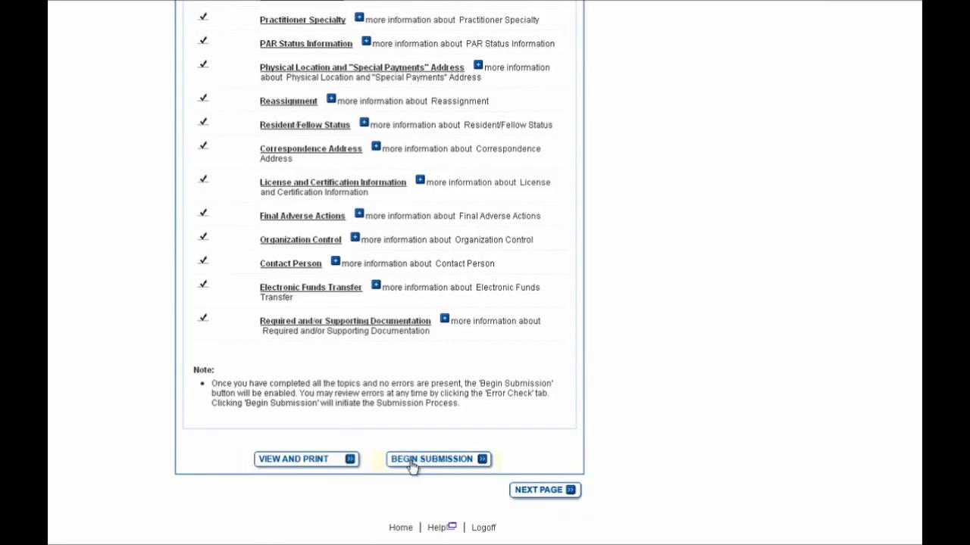
pyautogui.scroll(3)
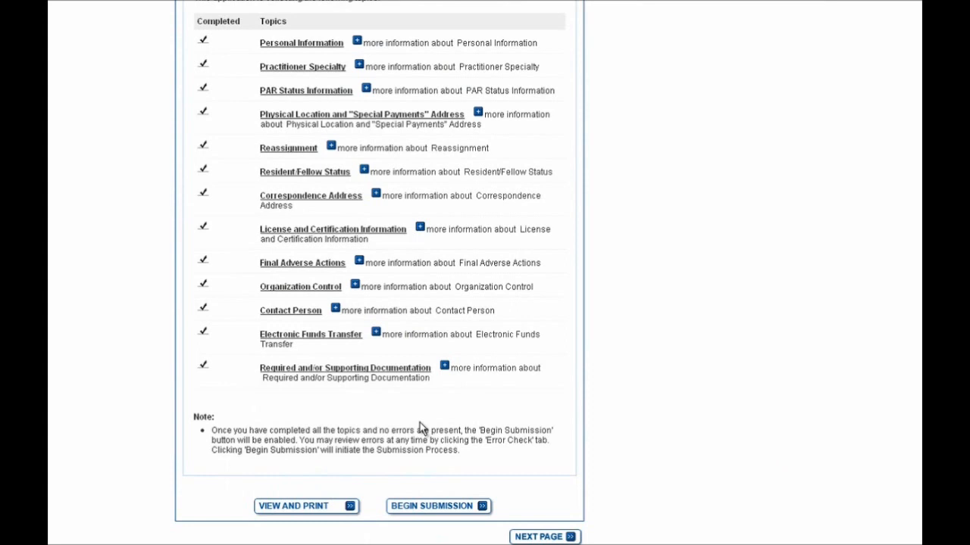
pyautogui.scroll(-3)
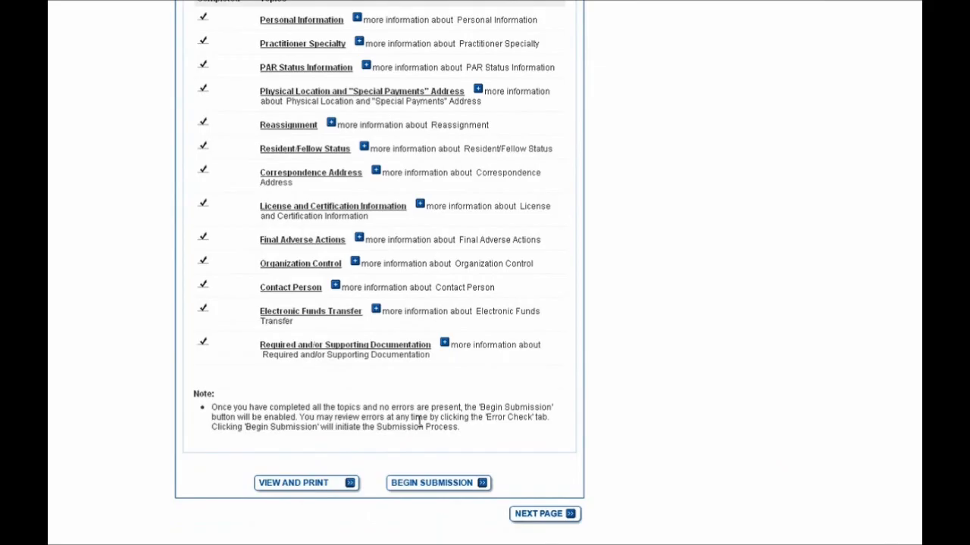
pyautogui.scroll(-3)
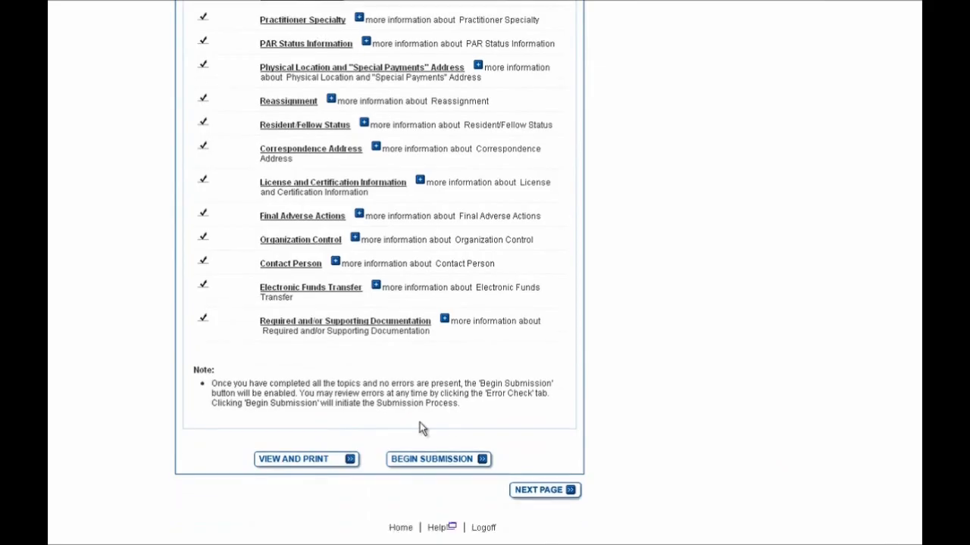
pyautogui.moveTo(423, 467)
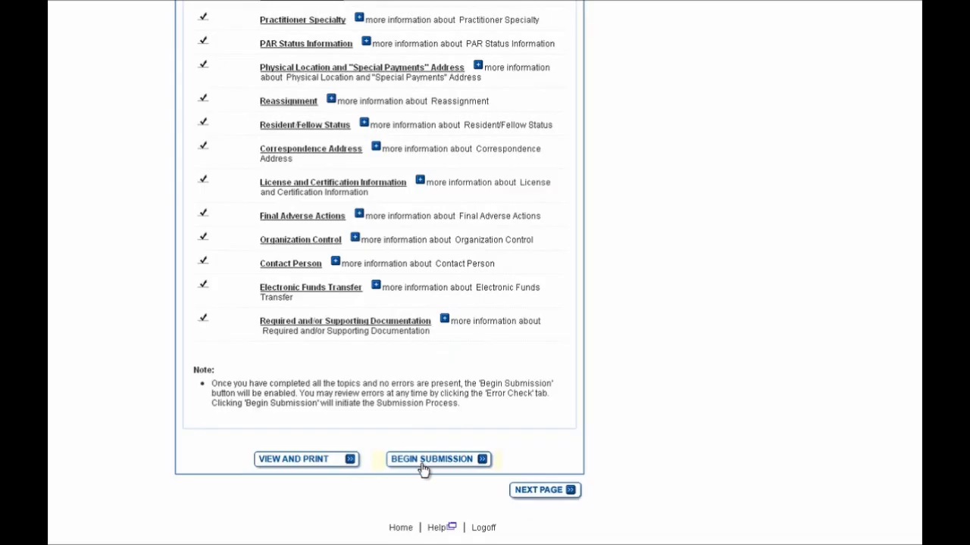
# Begin submission and choose 'Yes' to e-sign the Certification Statement.
pyautogui.click(432, 459)
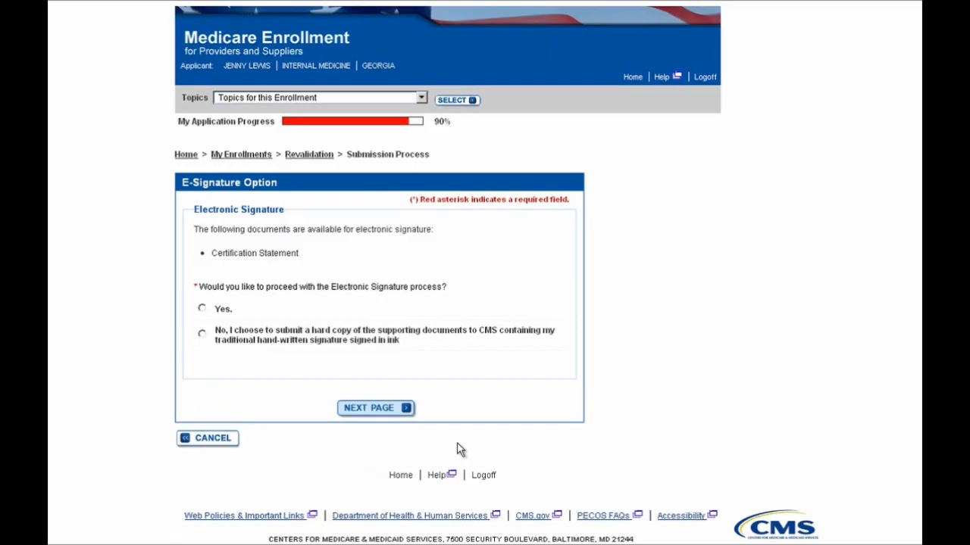
pyautogui.moveTo(462, 432)
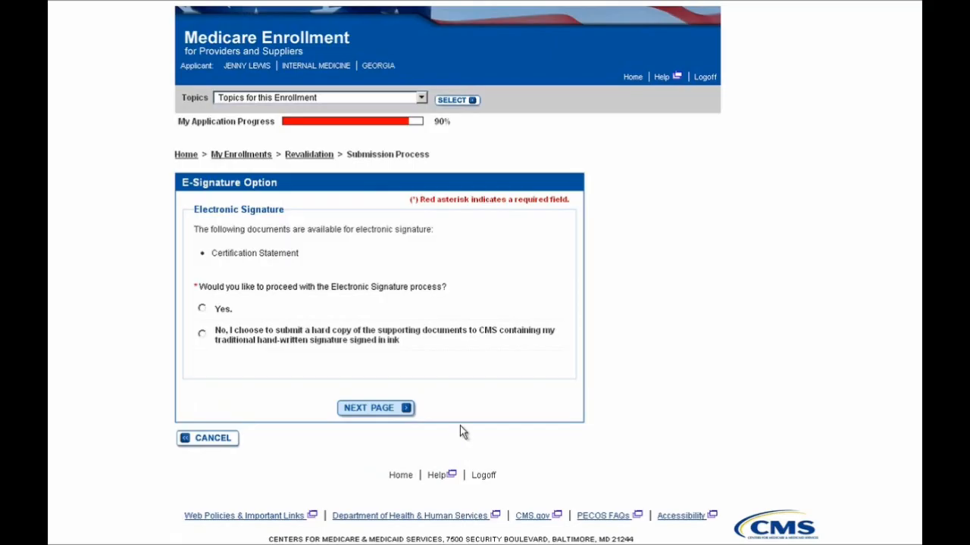
pyautogui.moveTo(458, 412)
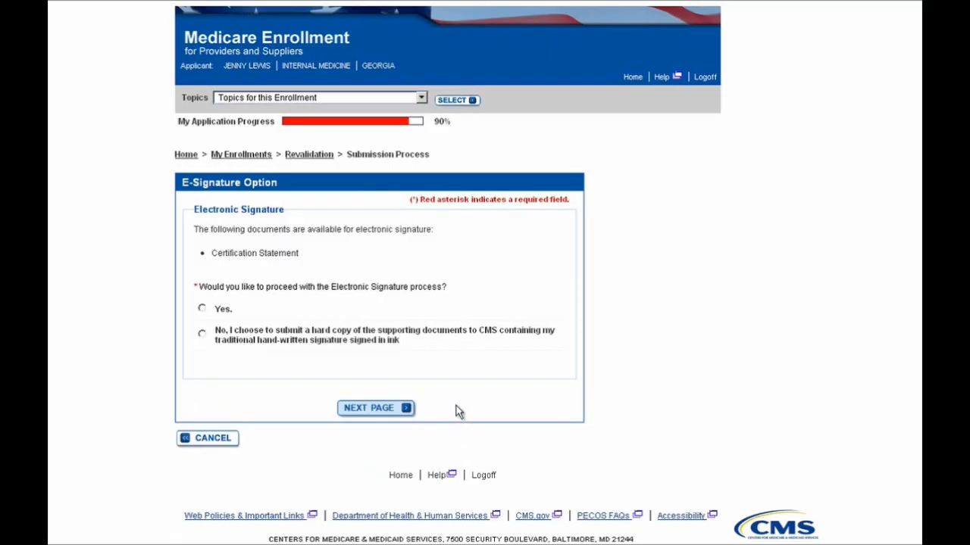
pyautogui.moveTo(456, 400)
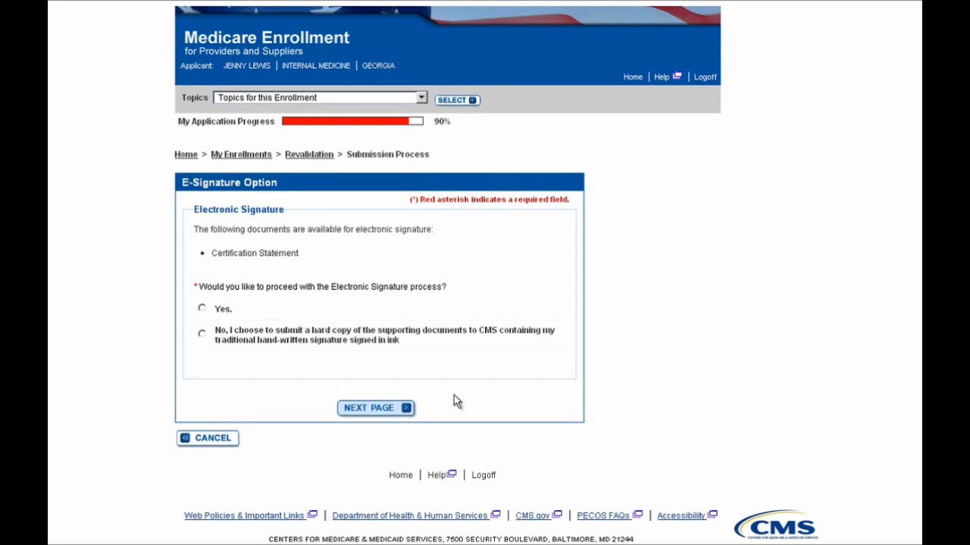
pyautogui.moveTo(225, 312)
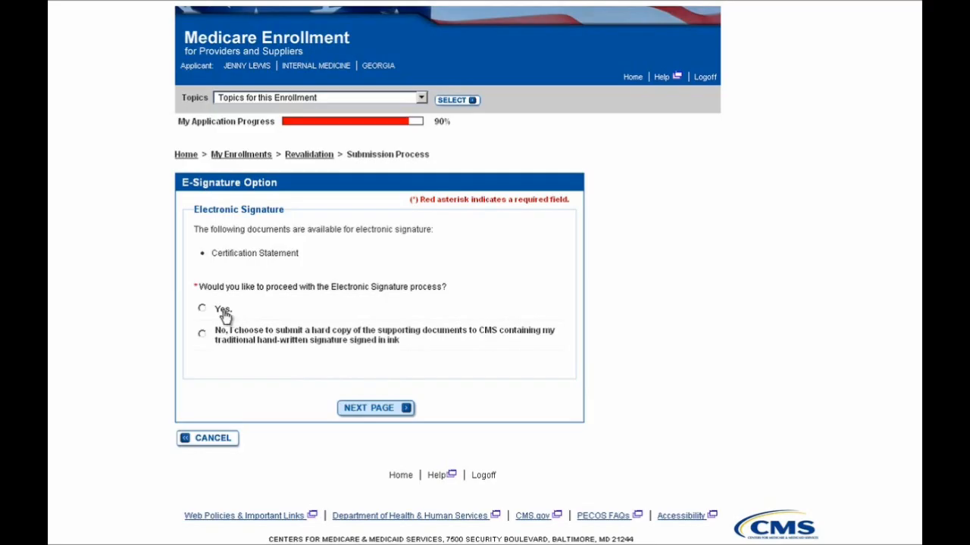
pyautogui.click(201, 308)
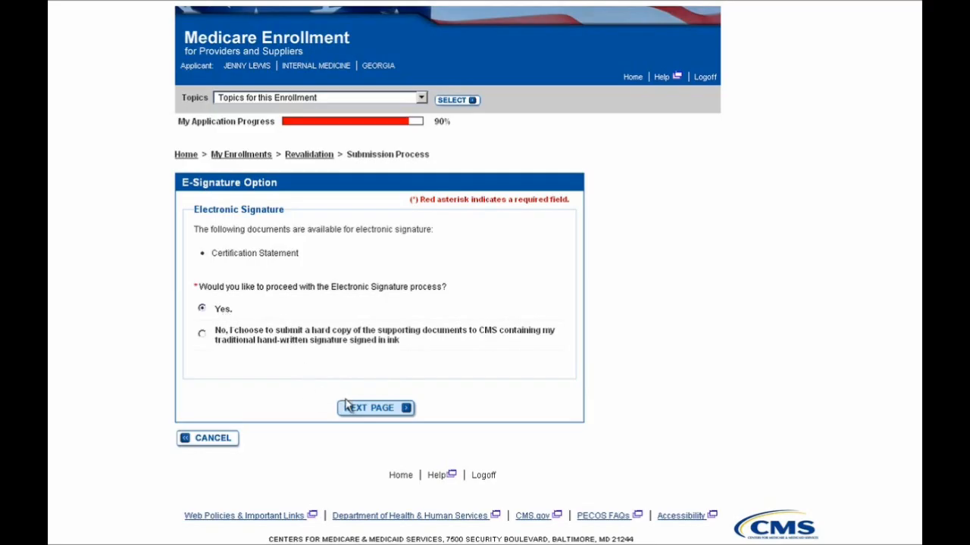
pyautogui.moveTo(349, 413)
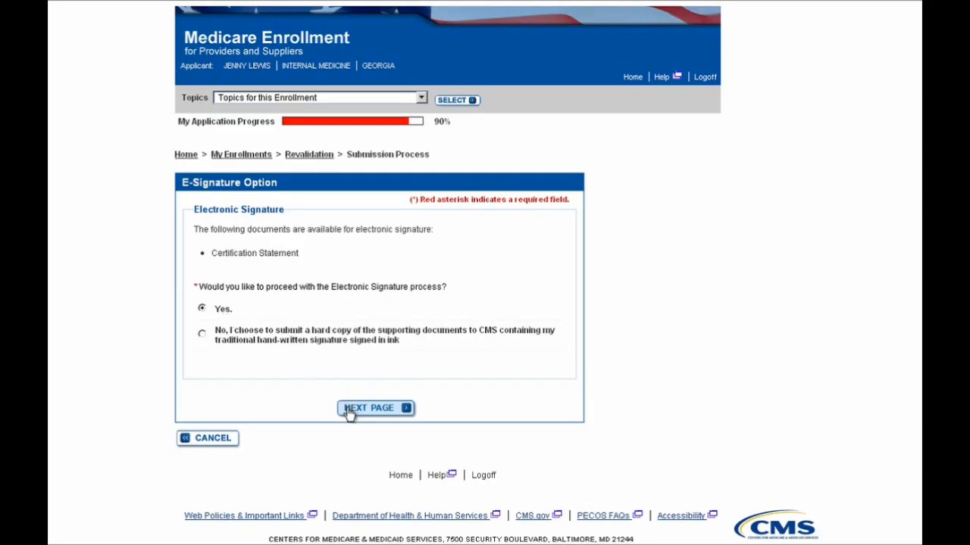
# Go to the E-Signature page, tick 'Yes, I agree' to the certification terms, and scroll to the signature fields.
pyautogui.click(375, 408)
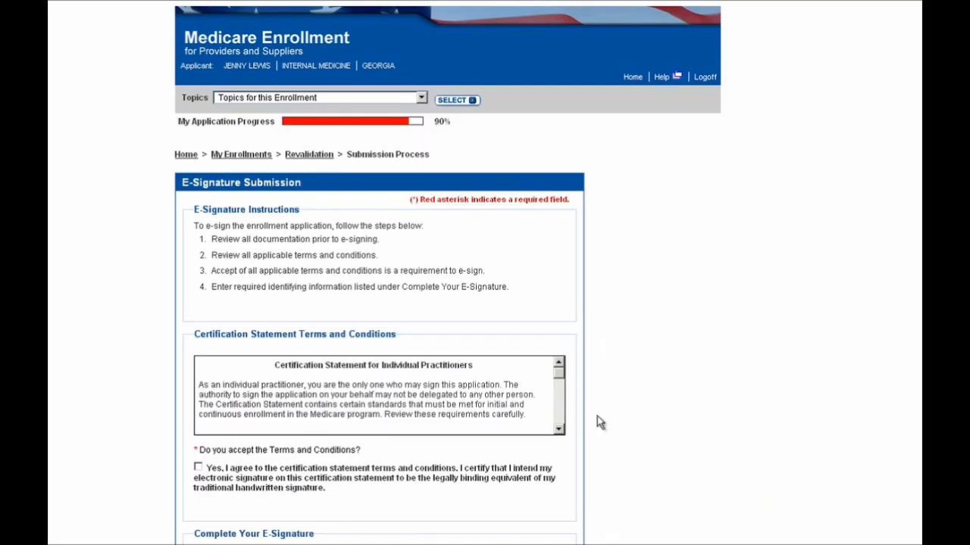
pyautogui.scroll(-3)
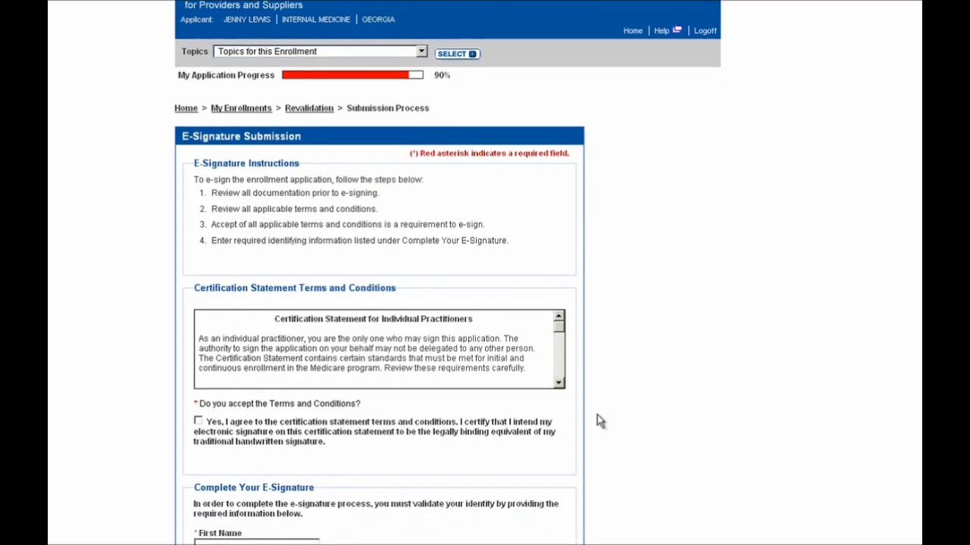
pyautogui.scroll(-3)
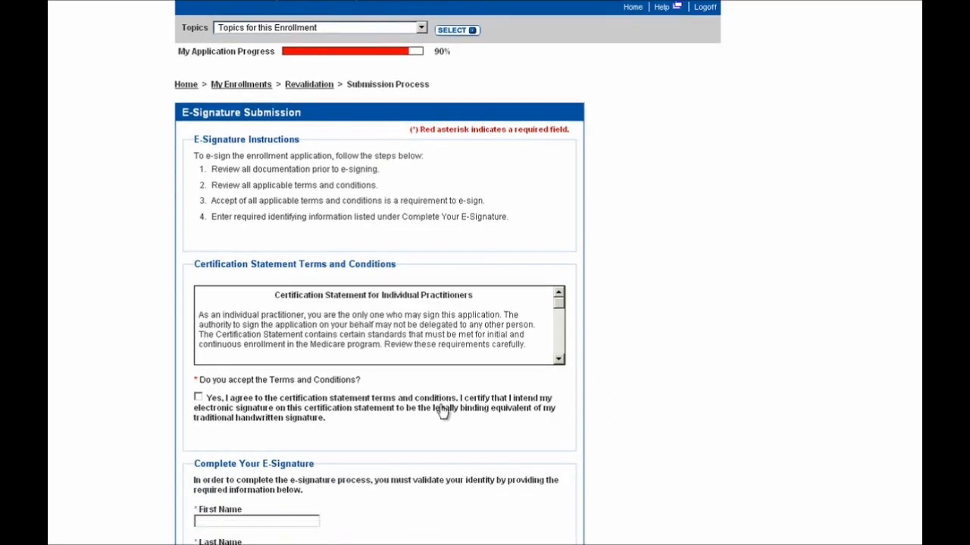
pyautogui.moveTo(394, 420)
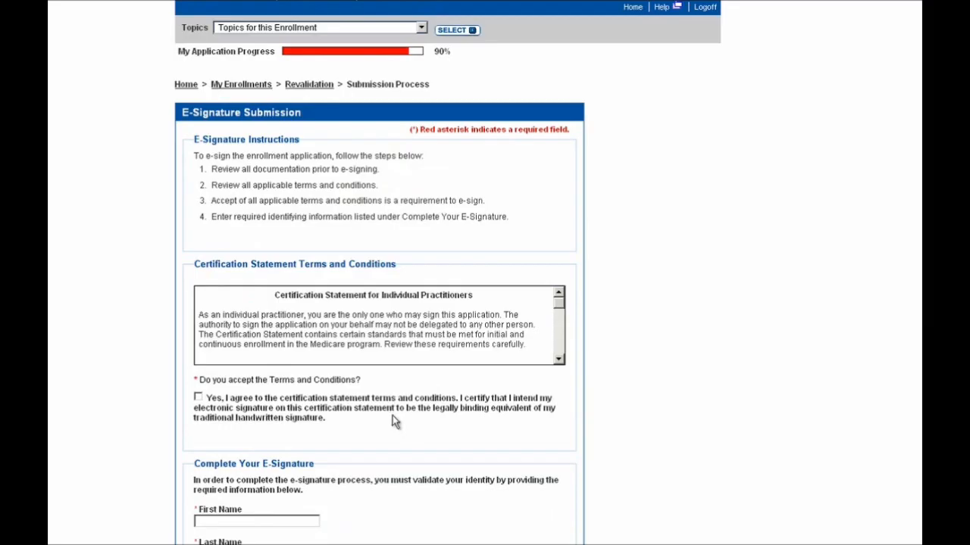
pyautogui.moveTo(360, 357)
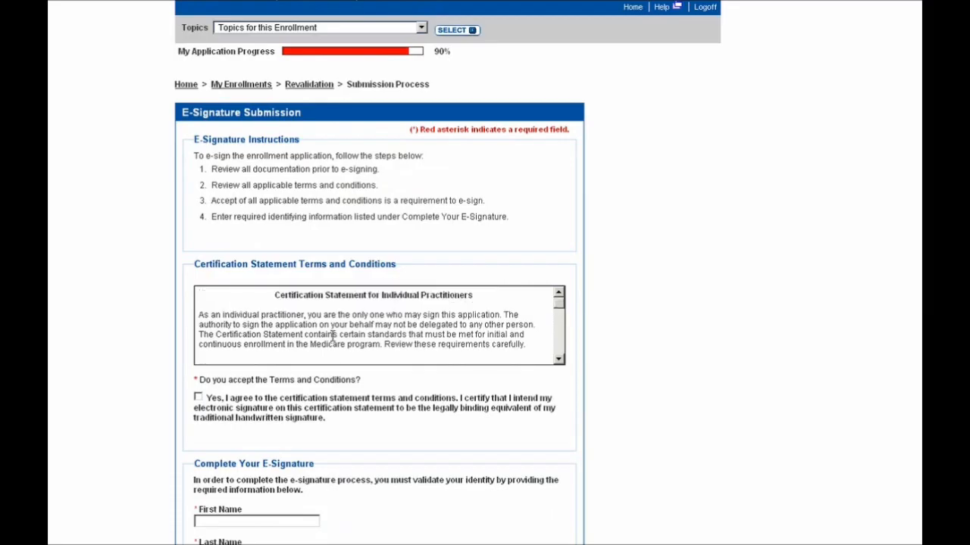
pyautogui.scroll(3)
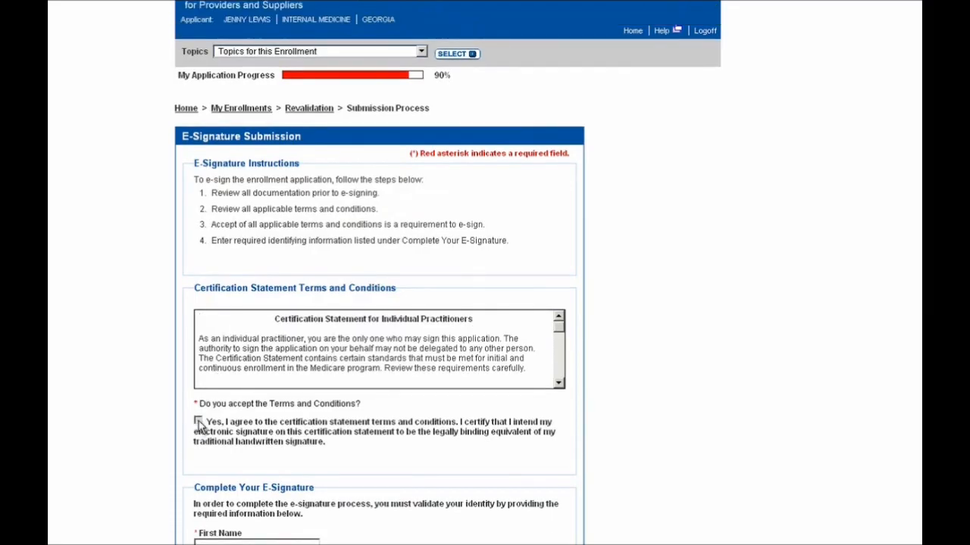
pyautogui.click(198, 421)
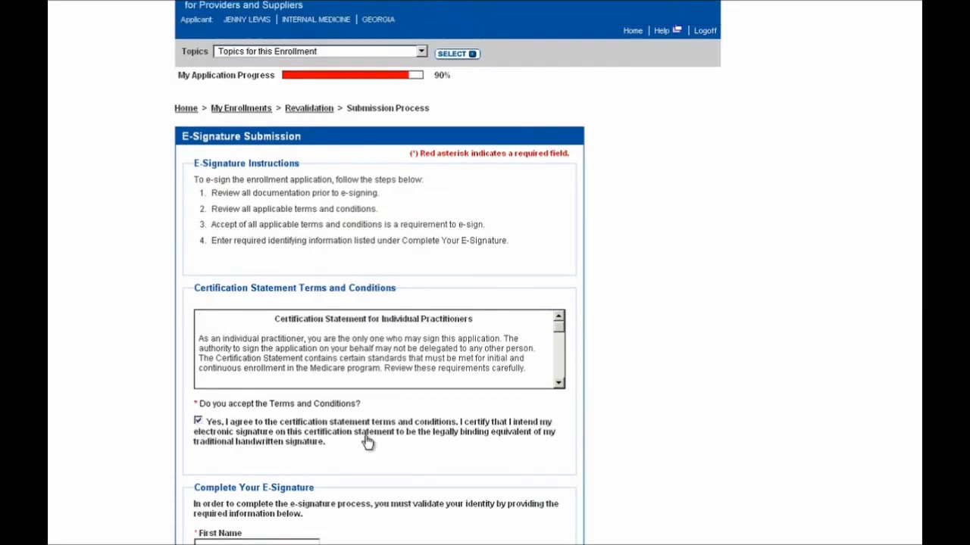
pyautogui.scroll(-3)
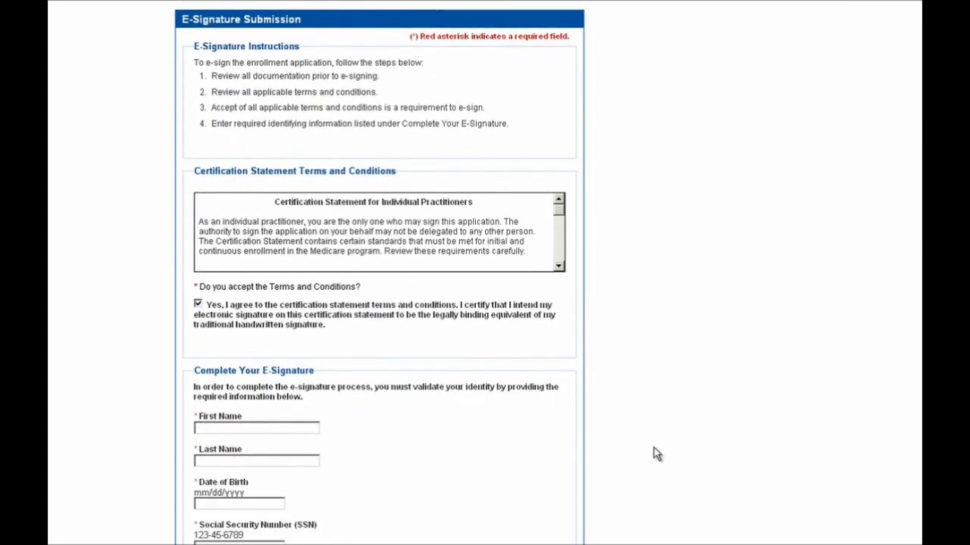
pyautogui.scroll(-3)
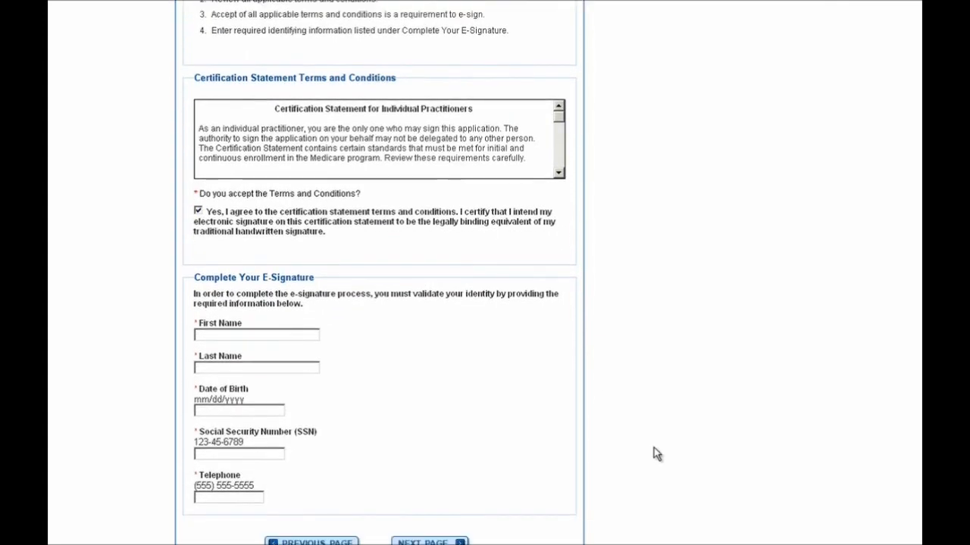
pyautogui.scroll(-3)
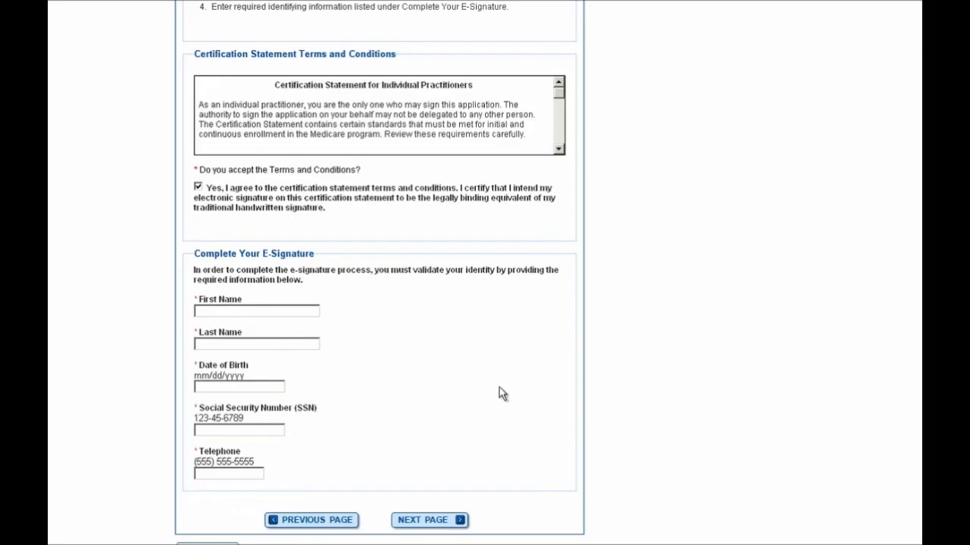
pyautogui.moveTo(487, 386)
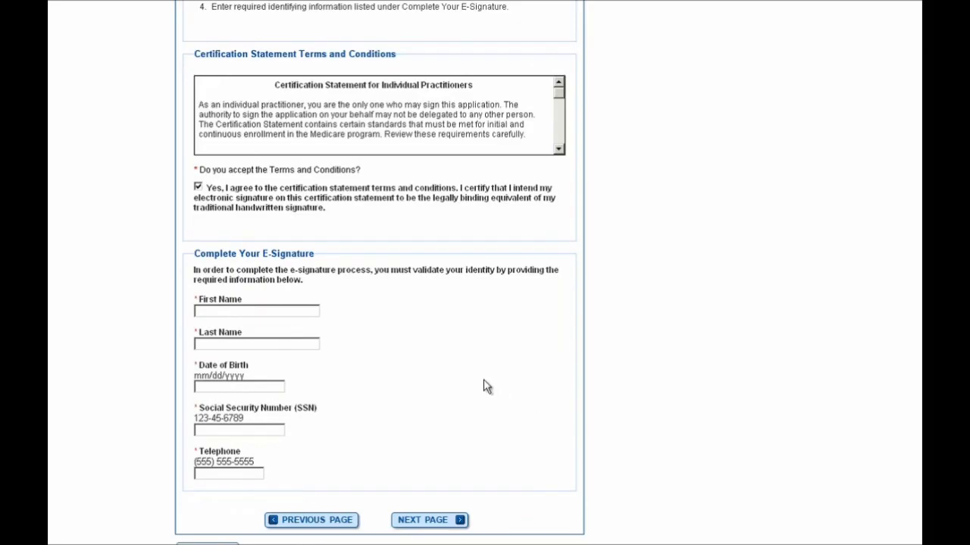
pyautogui.click(256, 312)
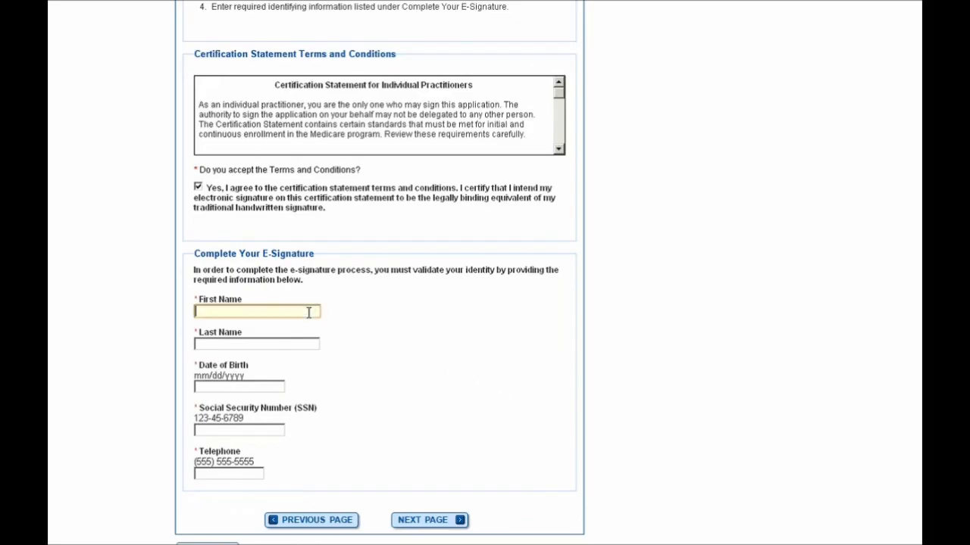
pyautogui.moveTo(443, 342)
pyautogui.write('Jenny')
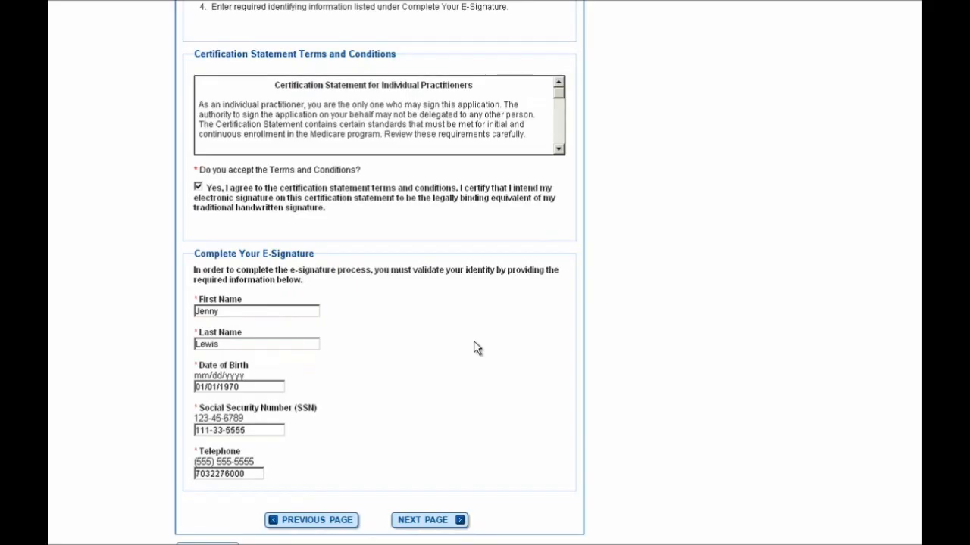
pyautogui.moveTo(401, 502)
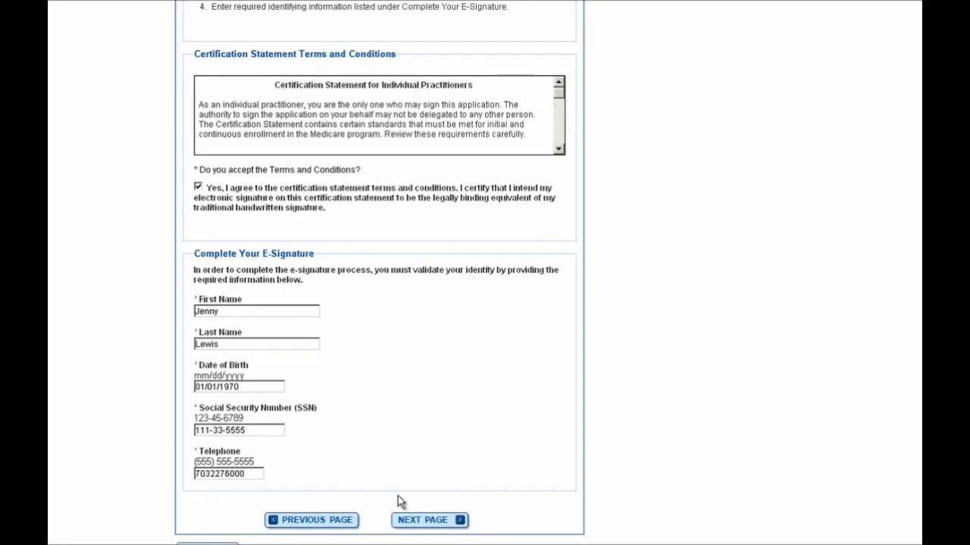
pyautogui.moveTo(398, 527)
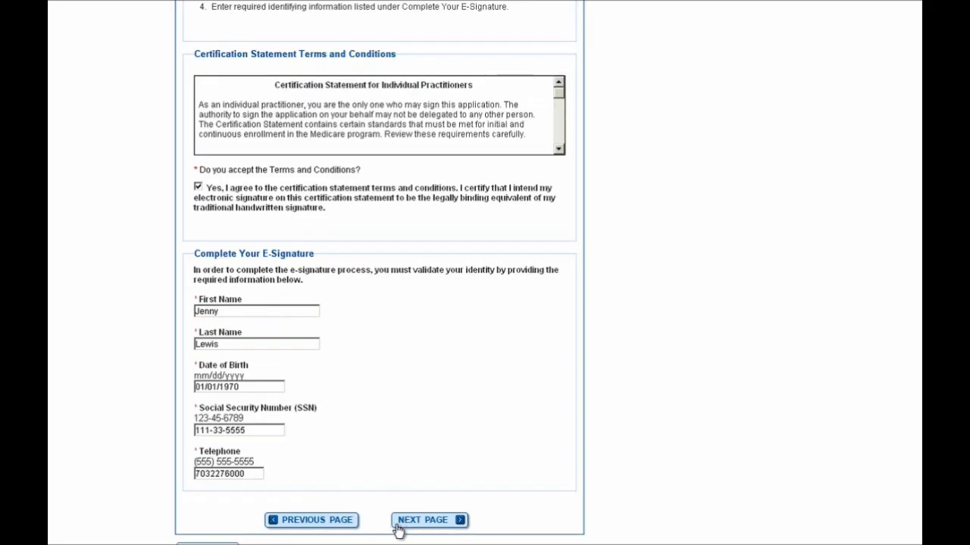
# Open the Submission Page and scroll through contractor Cahaba GBA, required documents and the uploaded driver's license.
pyautogui.click(428, 519)
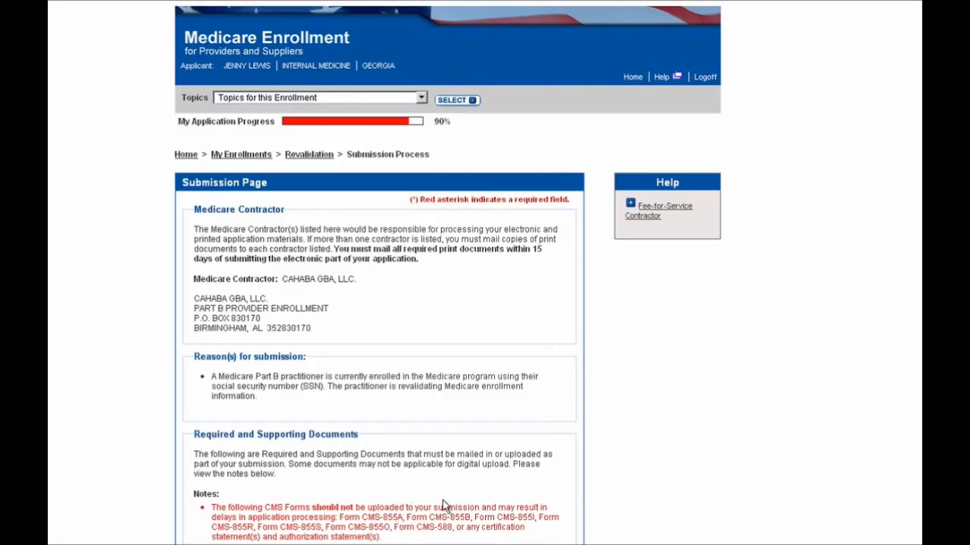
pyautogui.moveTo(394, 340)
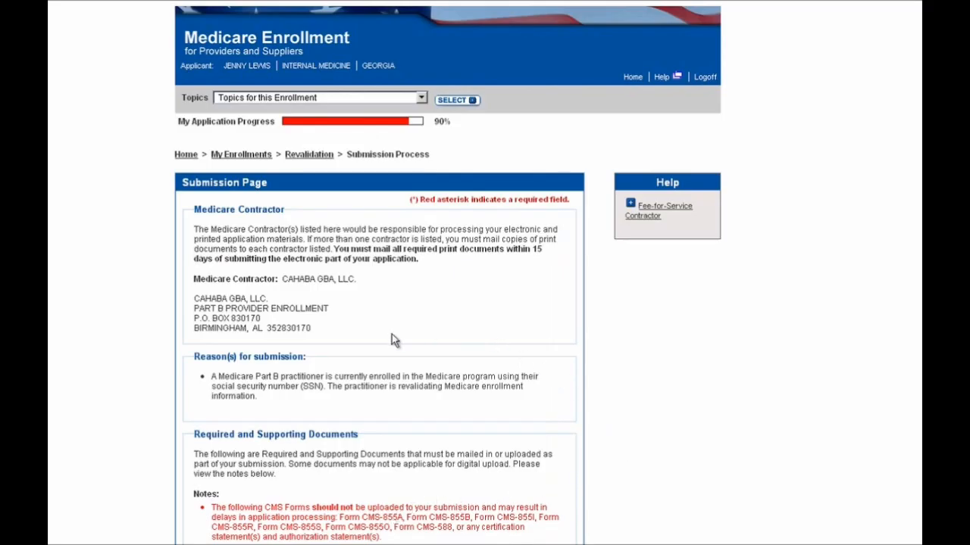
pyautogui.moveTo(333, 339)
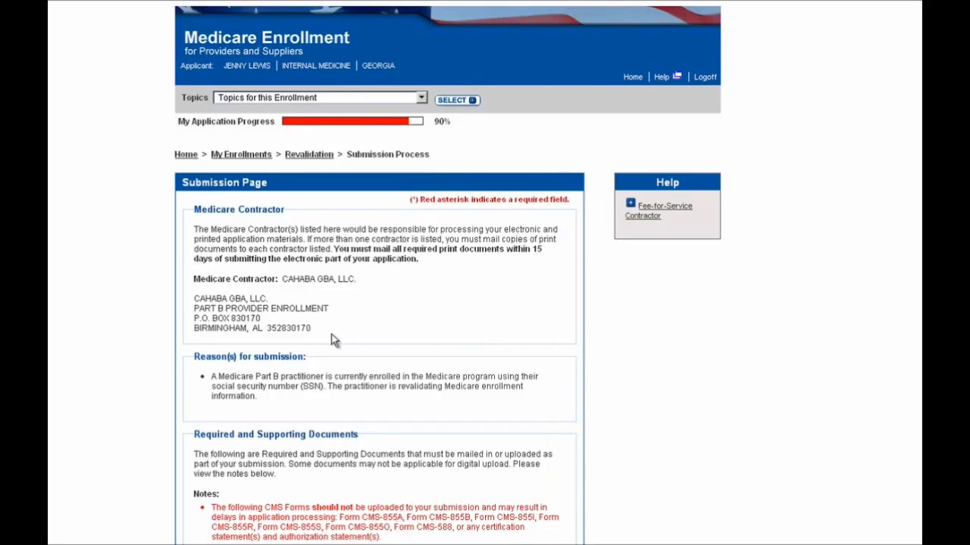
pyautogui.moveTo(563, 396)
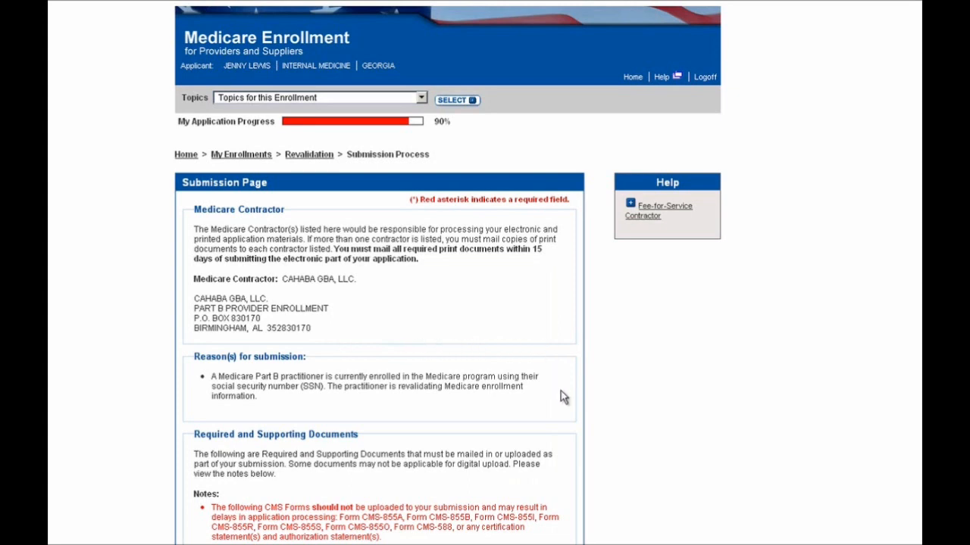
pyautogui.scroll(-3)
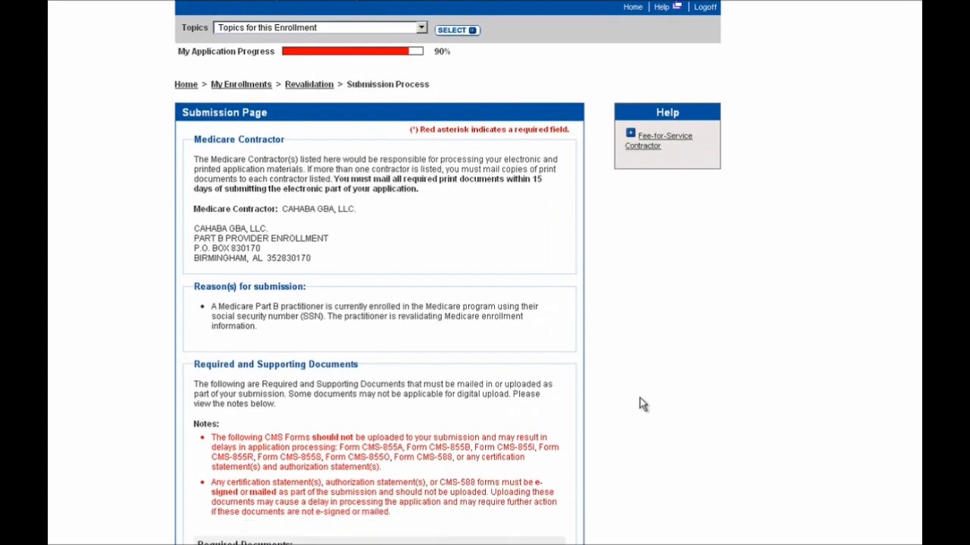
pyautogui.scroll(-3)
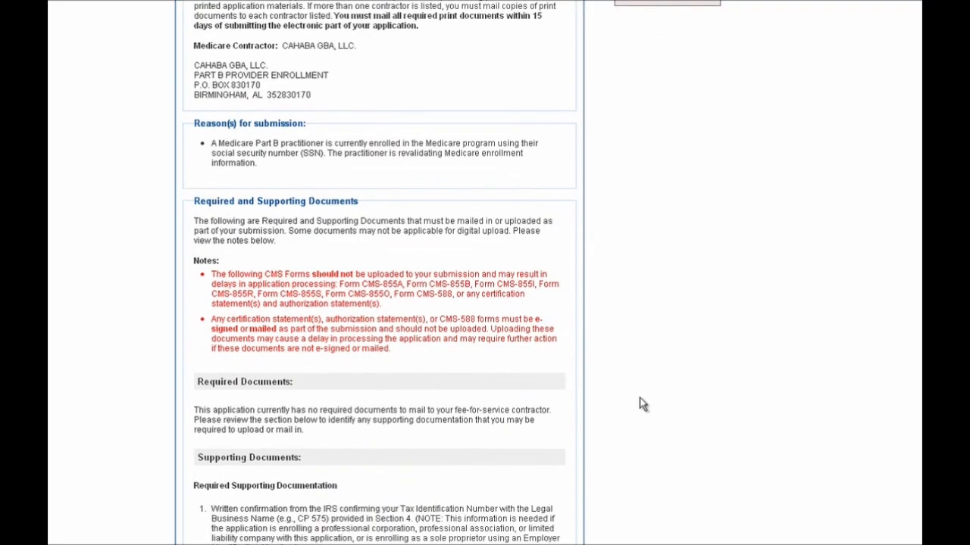
pyautogui.scroll(-3)
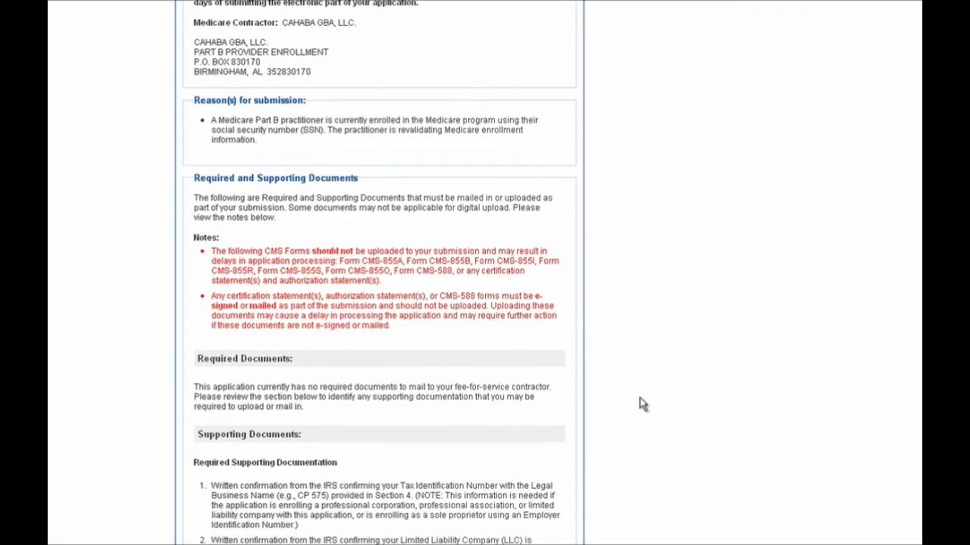
pyautogui.scroll(-3)
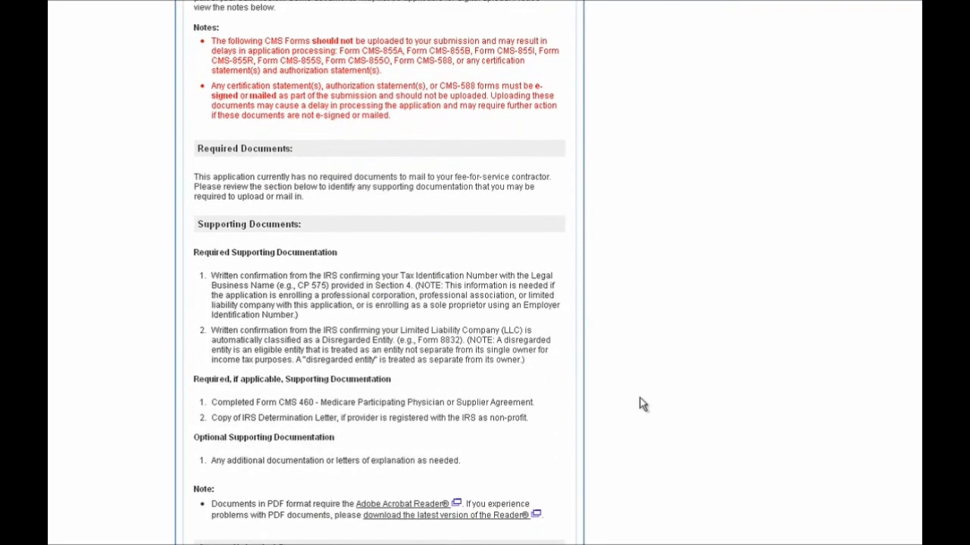
pyautogui.scroll(-3)
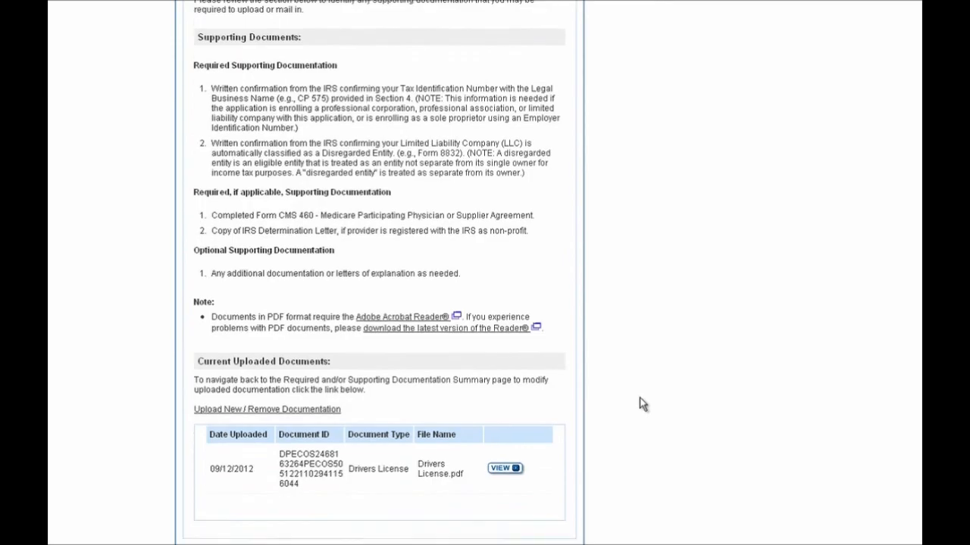
pyautogui.scroll(-3)
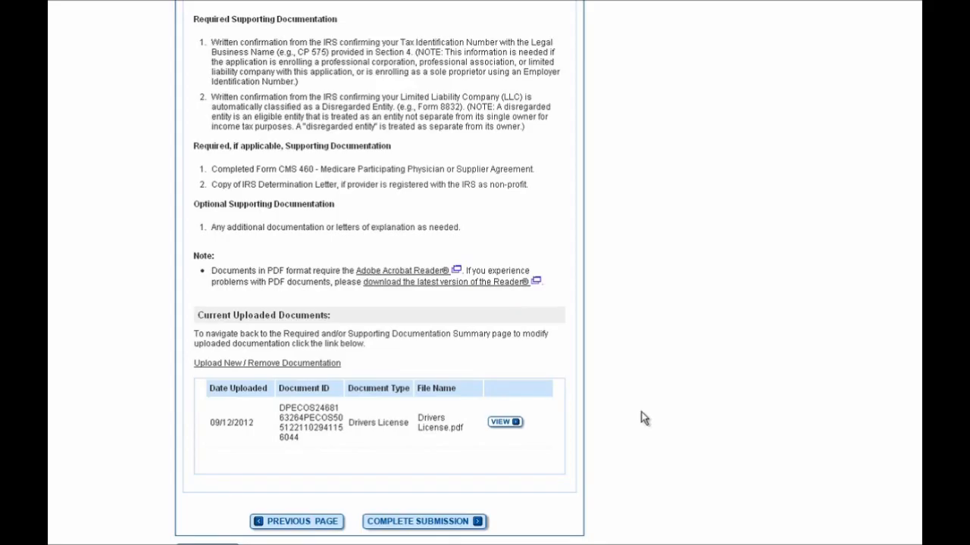
pyautogui.moveTo(318, 513)
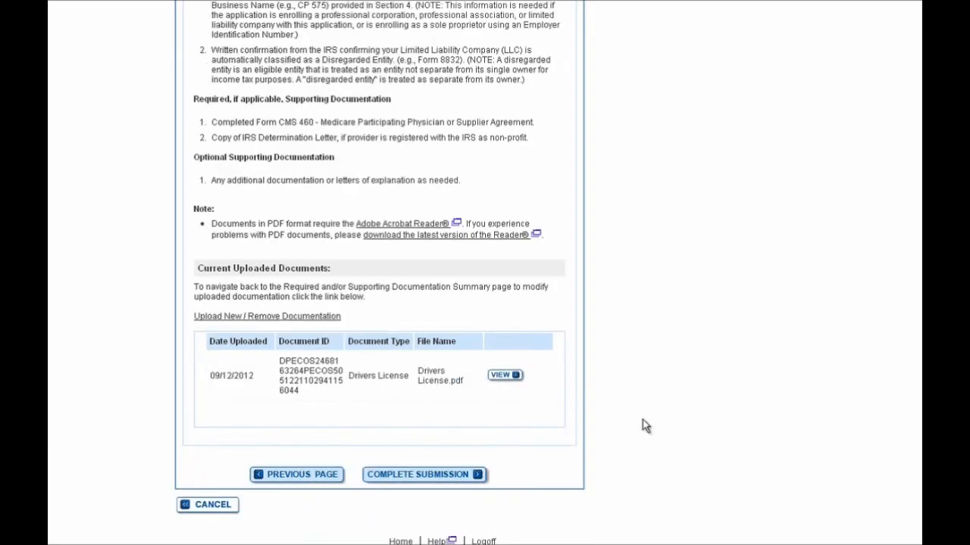
pyautogui.moveTo(445, 476)
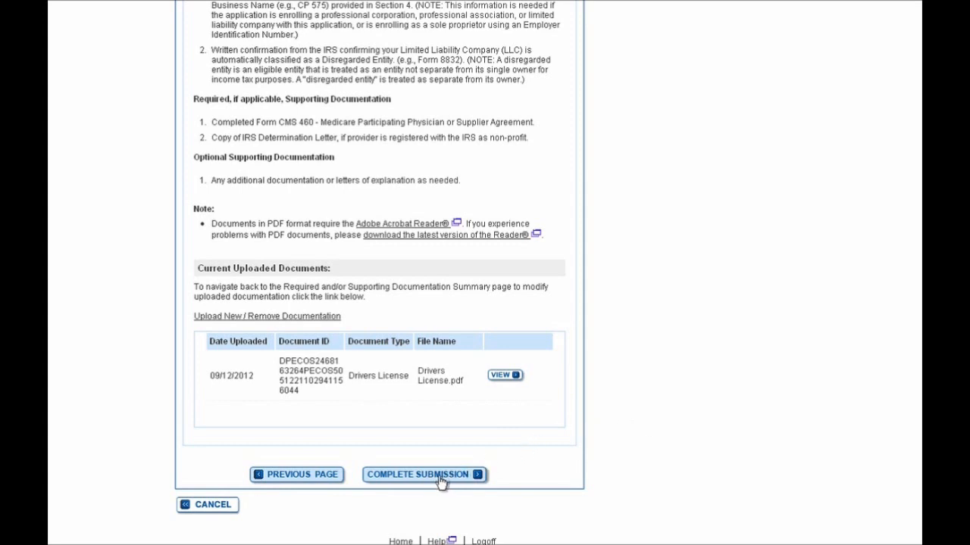
pyautogui.moveTo(626, 441)
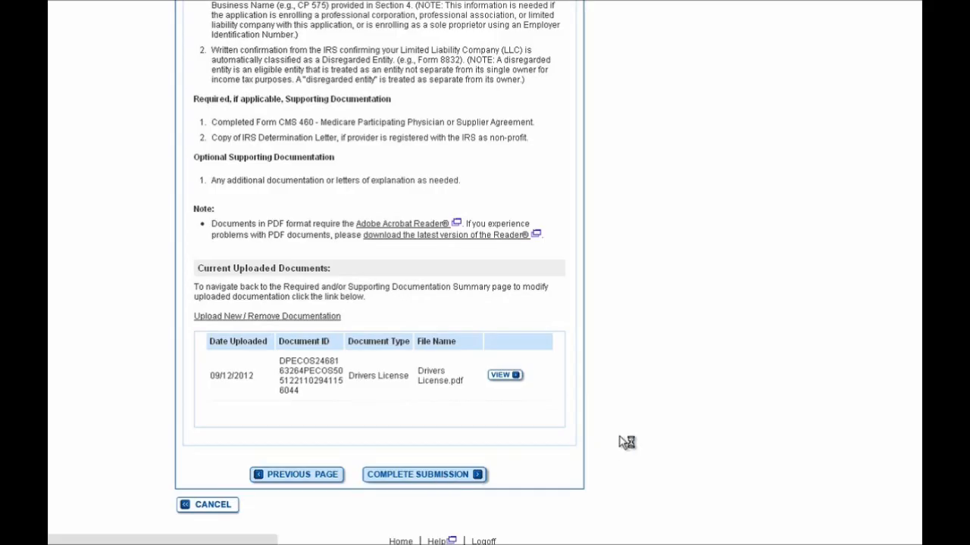
# Complete the submission to get the confirmation page with a Tracking ID.
pyautogui.click(423, 474)
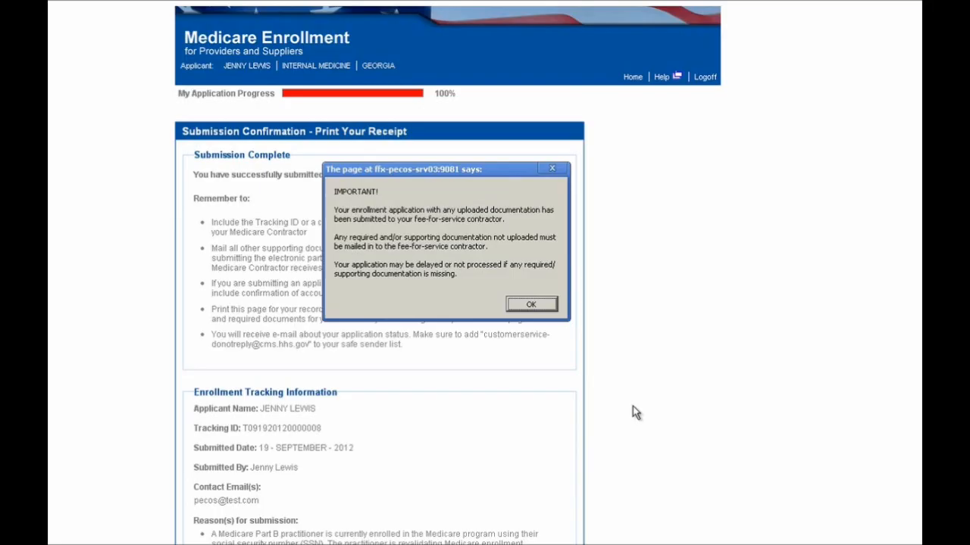
pyautogui.moveTo(531, 303)
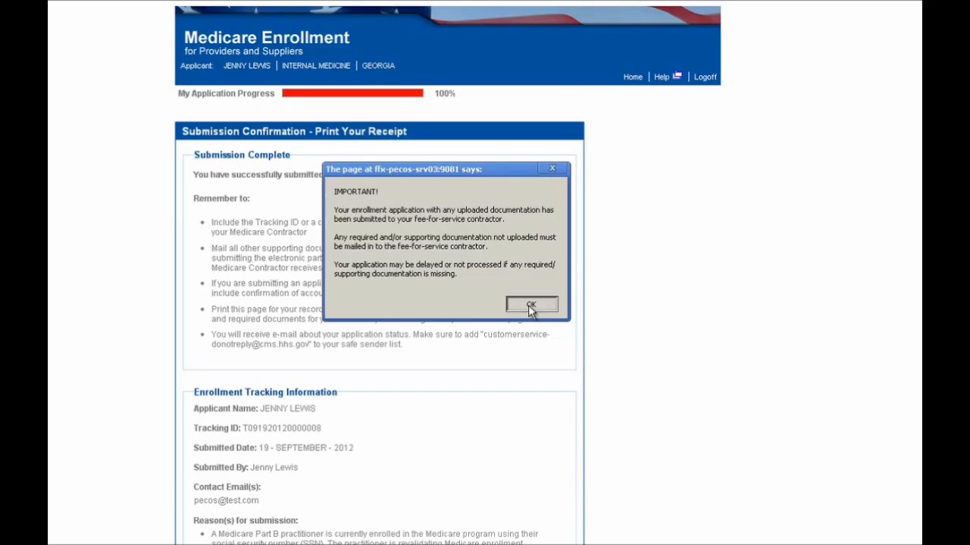
# Dismiss the IMPORTANT alert and scroll to the Enrollment Tracking Information section.
pyautogui.click(532, 305)
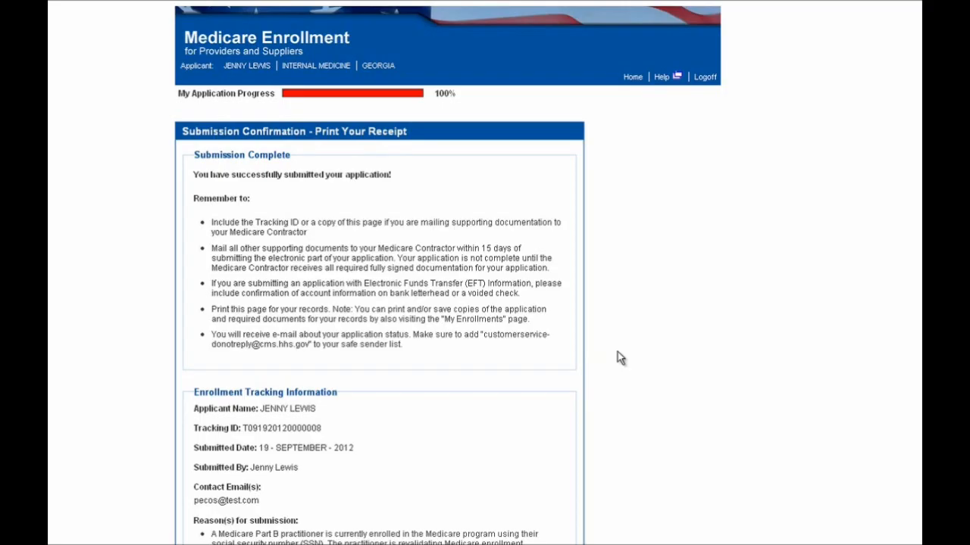
pyautogui.scroll(-3)
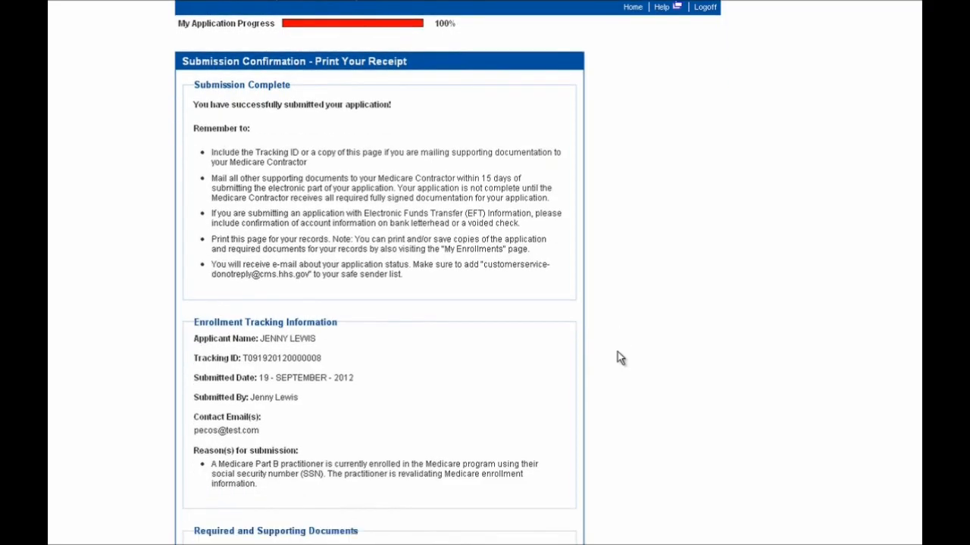
pyautogui.scroll(-3)
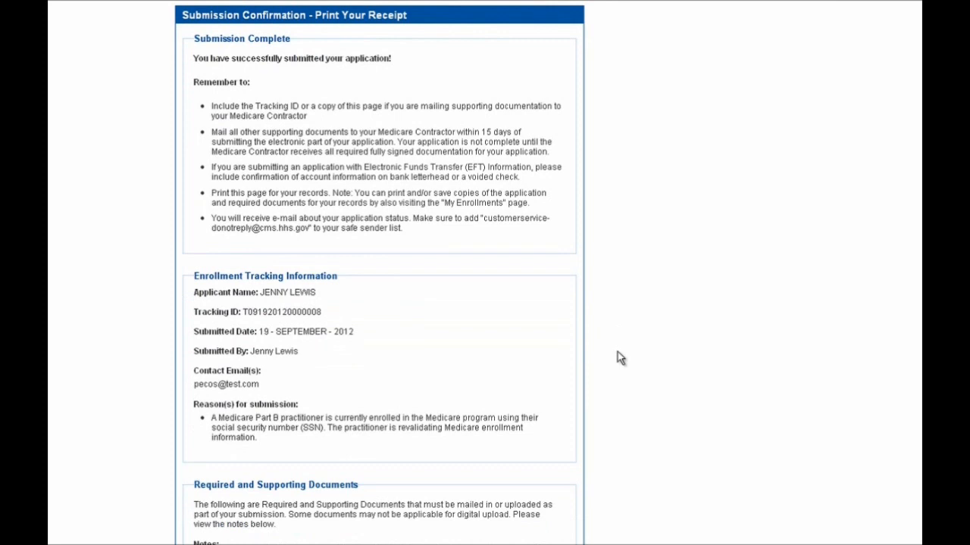
pyautogui.scroll(3)
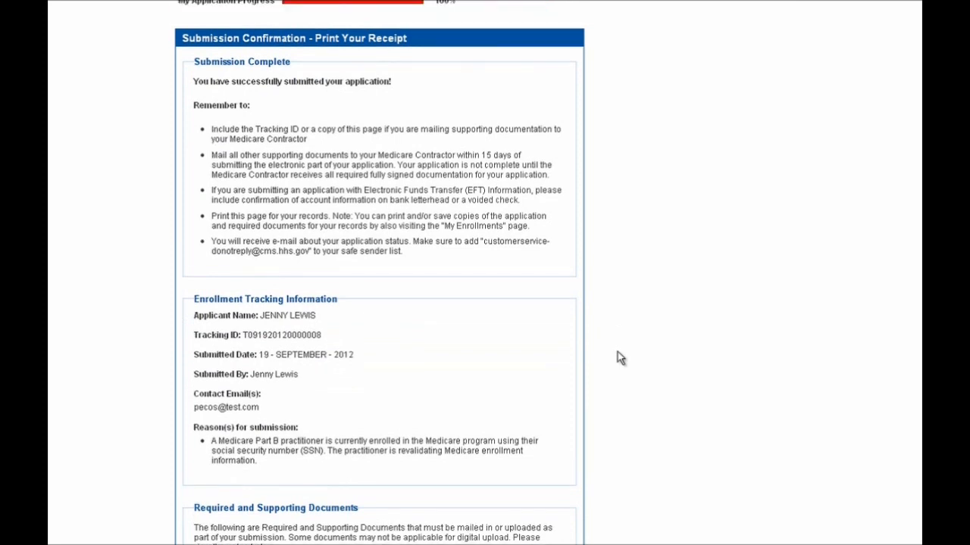